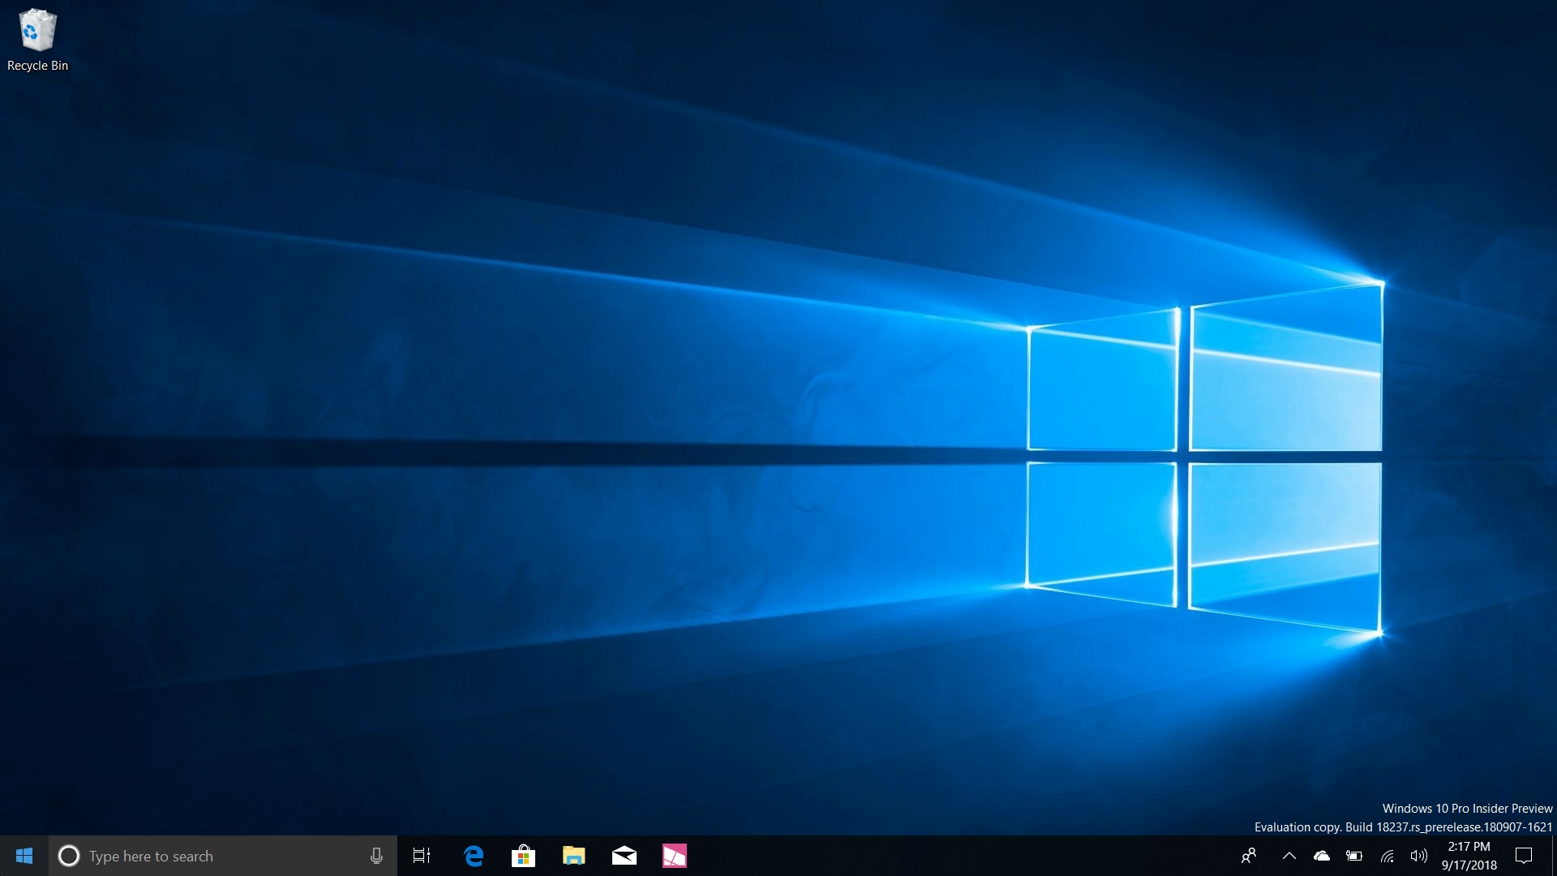
# Write a new note reading 'remember to get eggs' and close it to the notes list
pyautogui.click(29, 855)
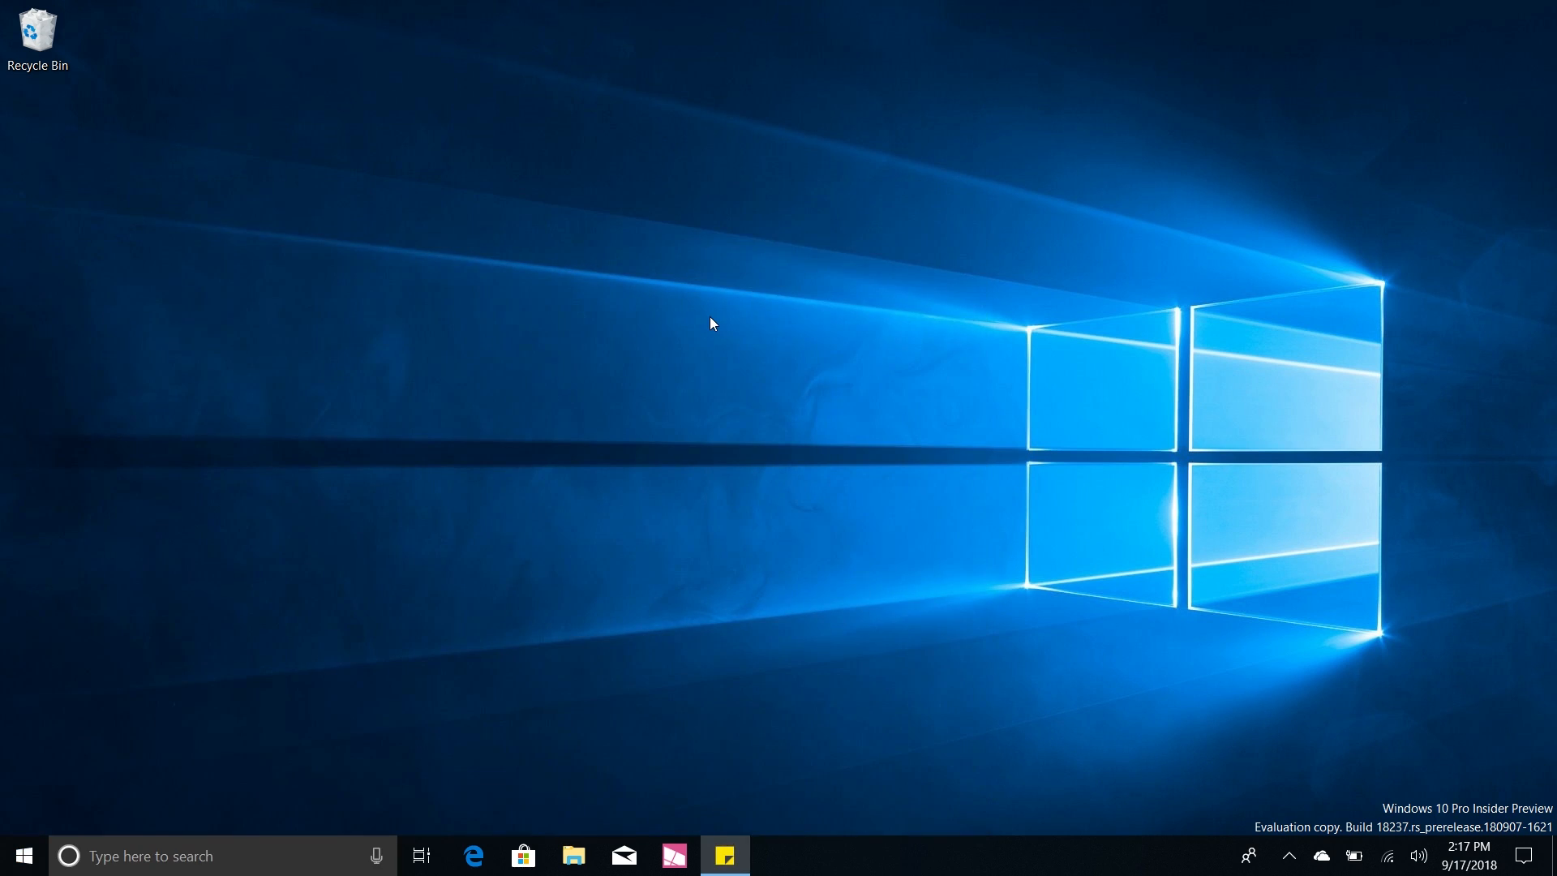
pyautogui.click(725, 857)
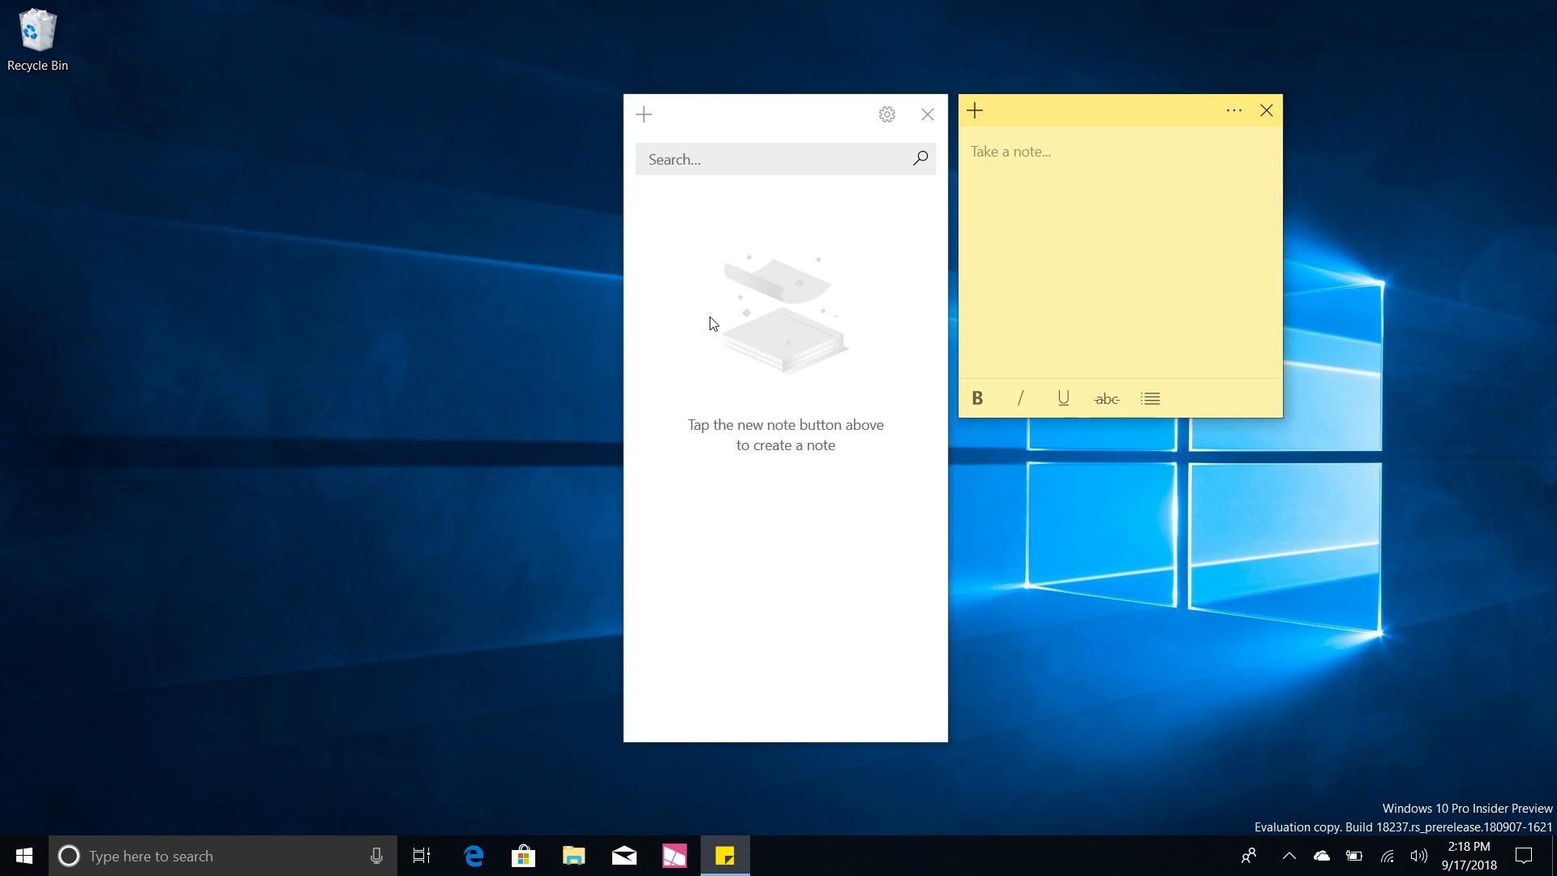
pyautogui.click(1035, 152)
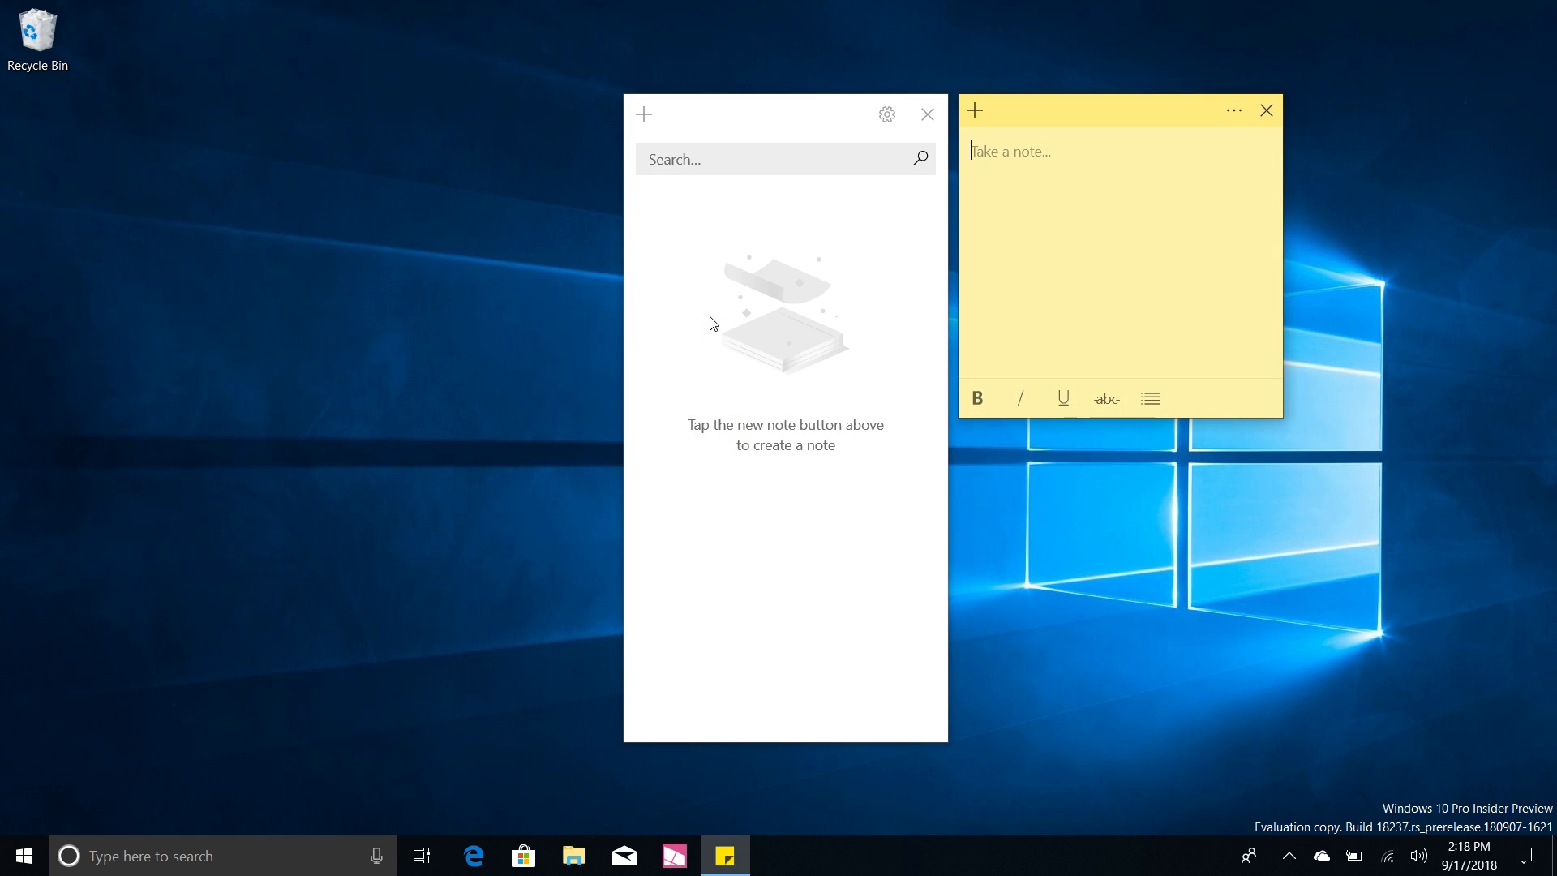
pyautogui.write('rememb')
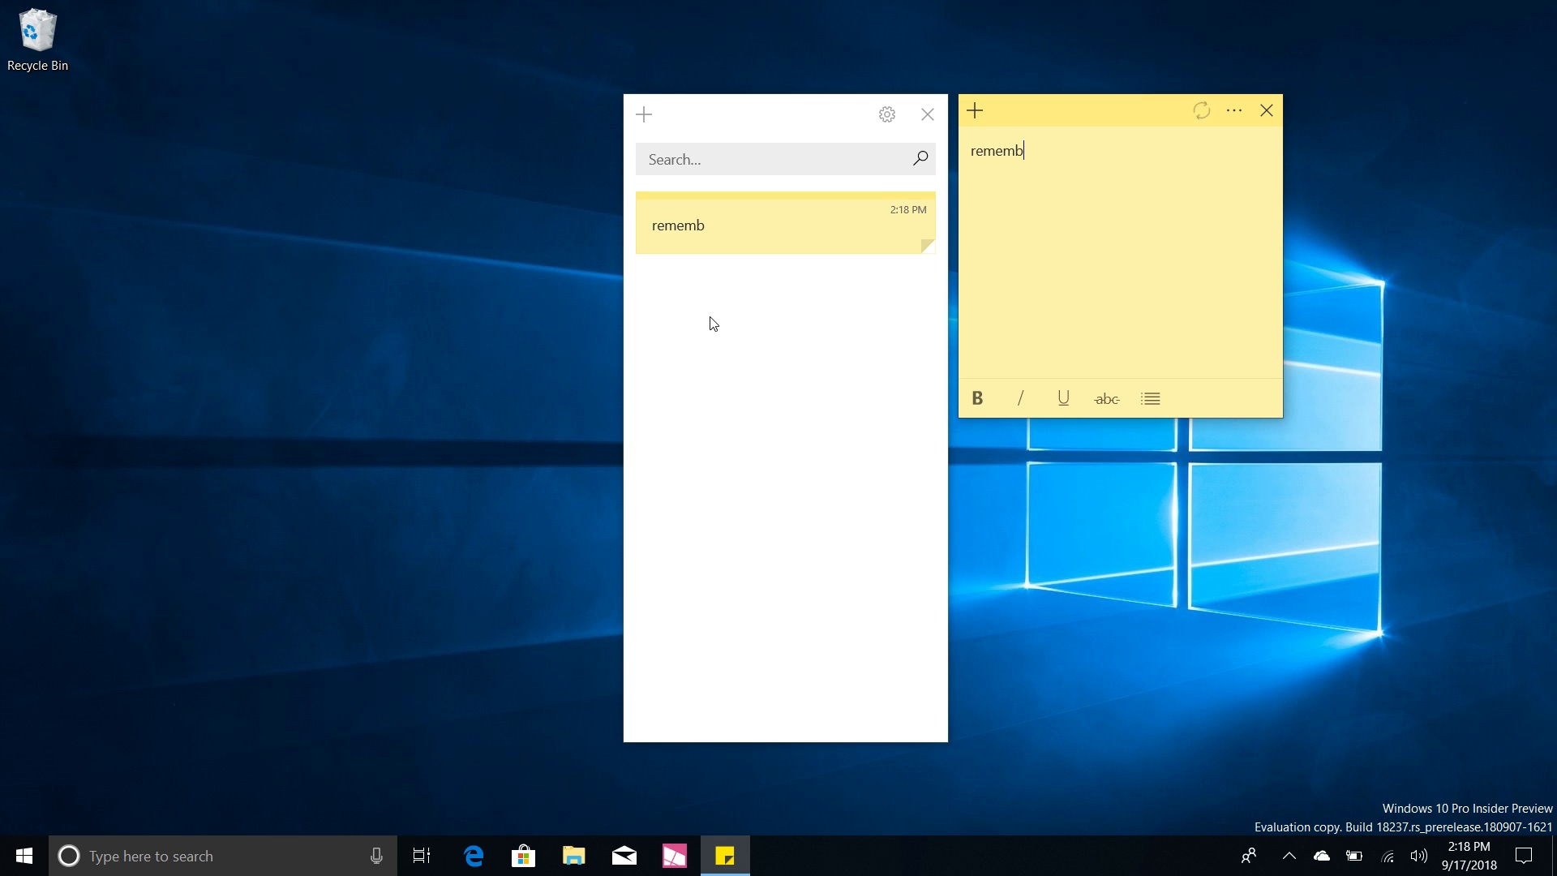
pyautogui.write('er to get')
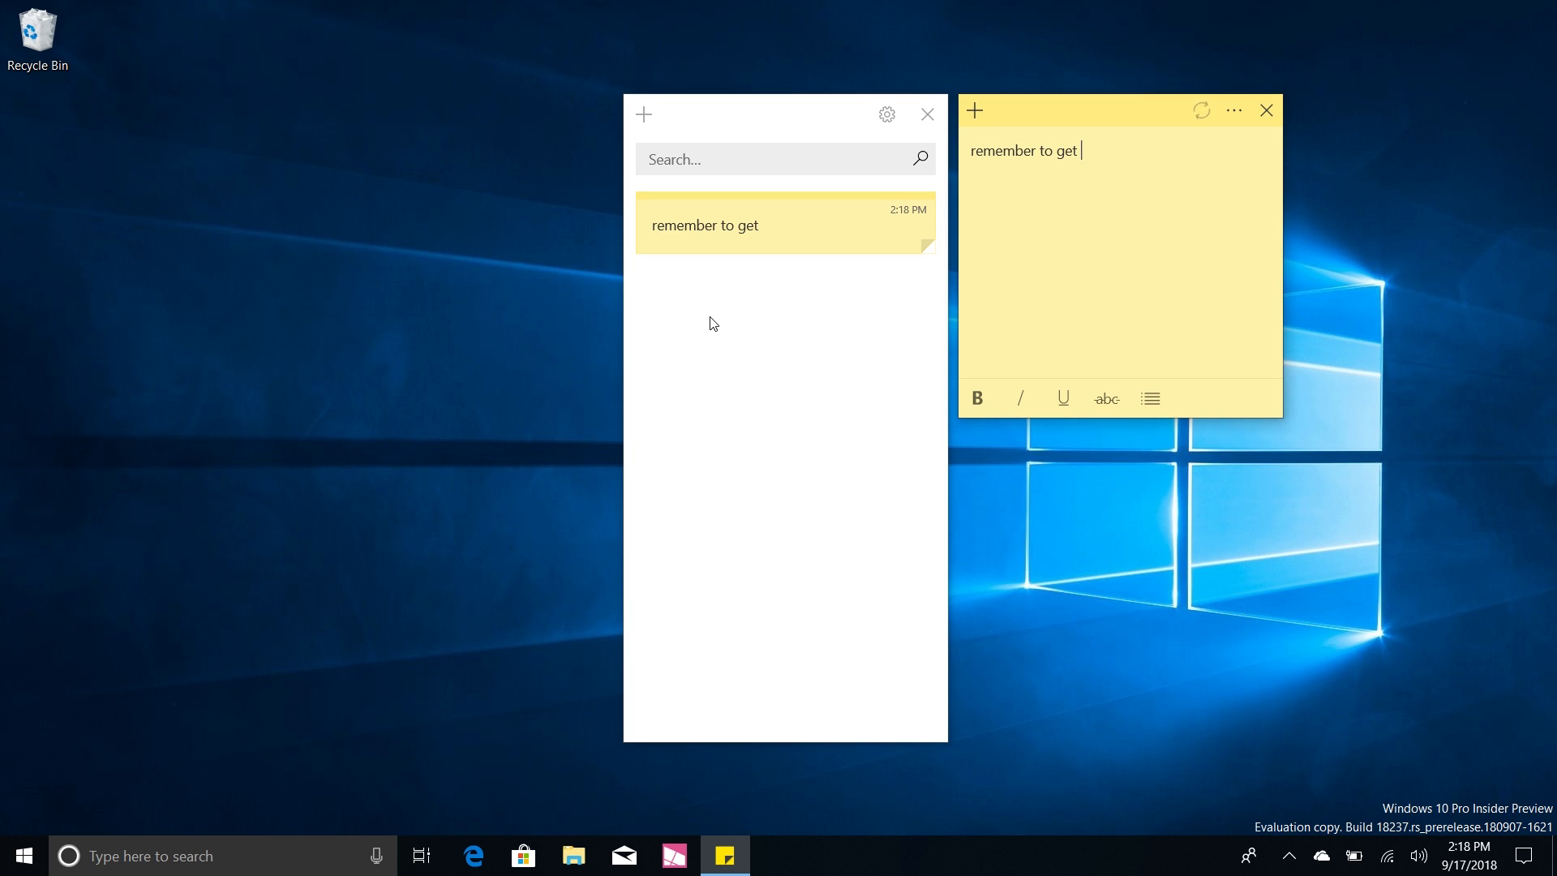
pyautogui.write('eggs')
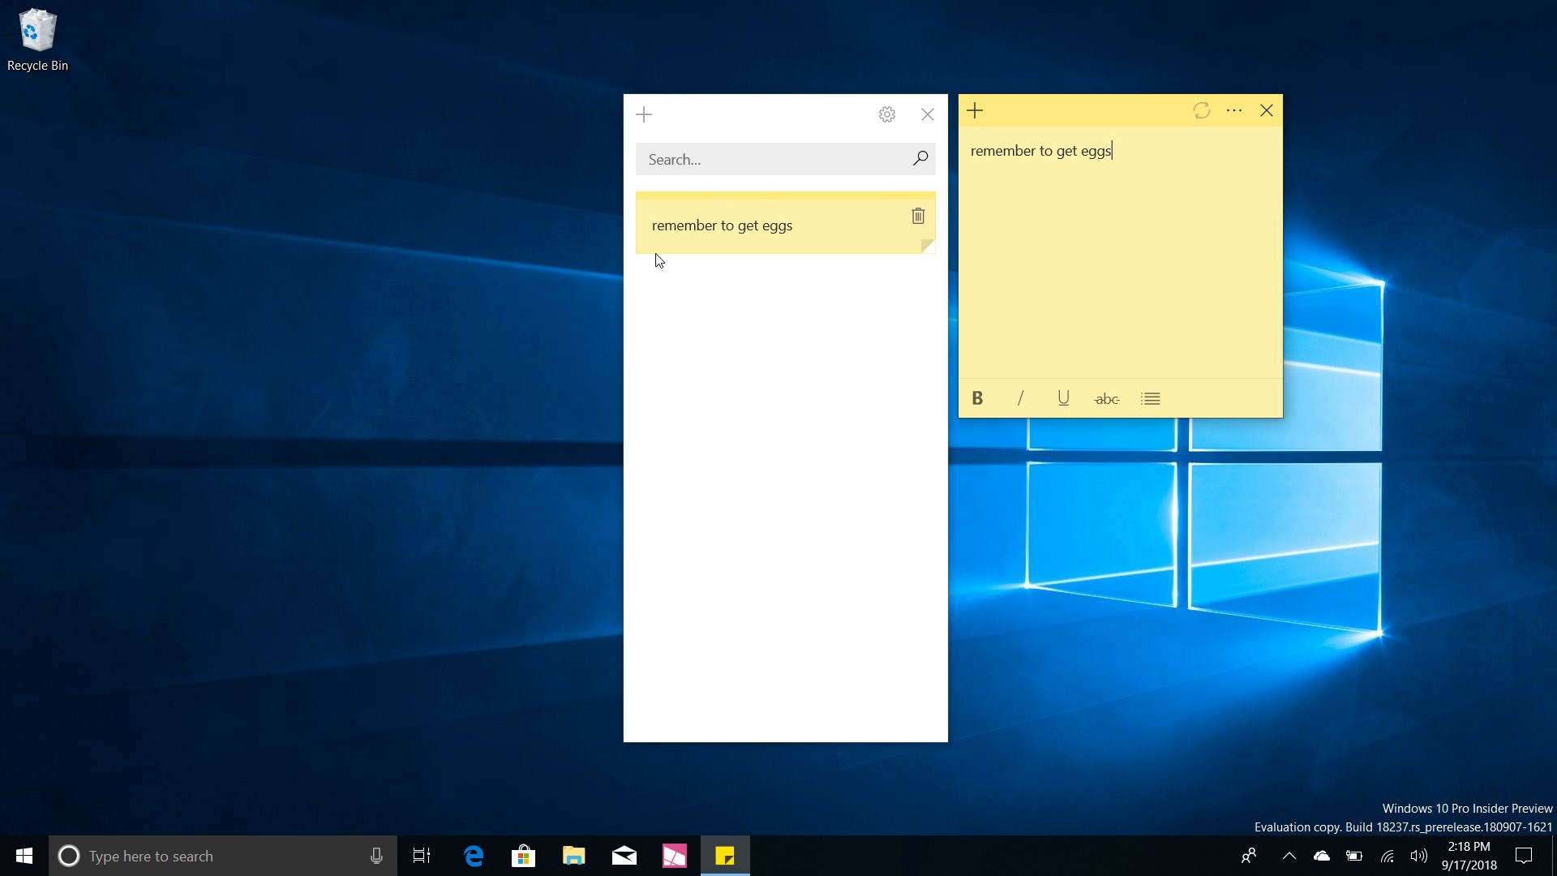
pyautogui.click(1265, 111)
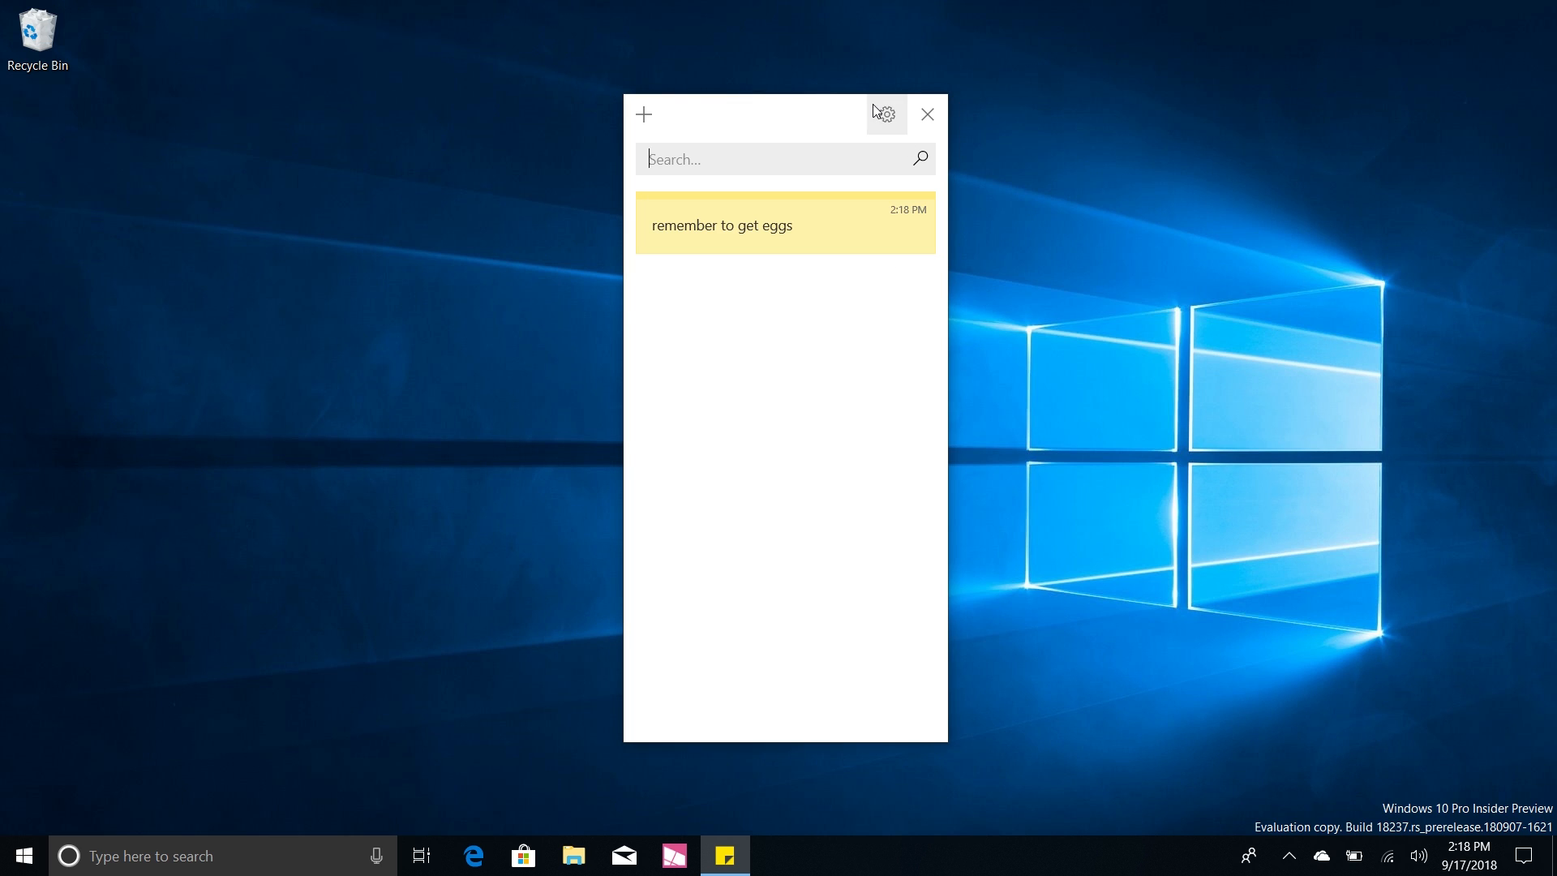
pyautogui.click(885, 113)
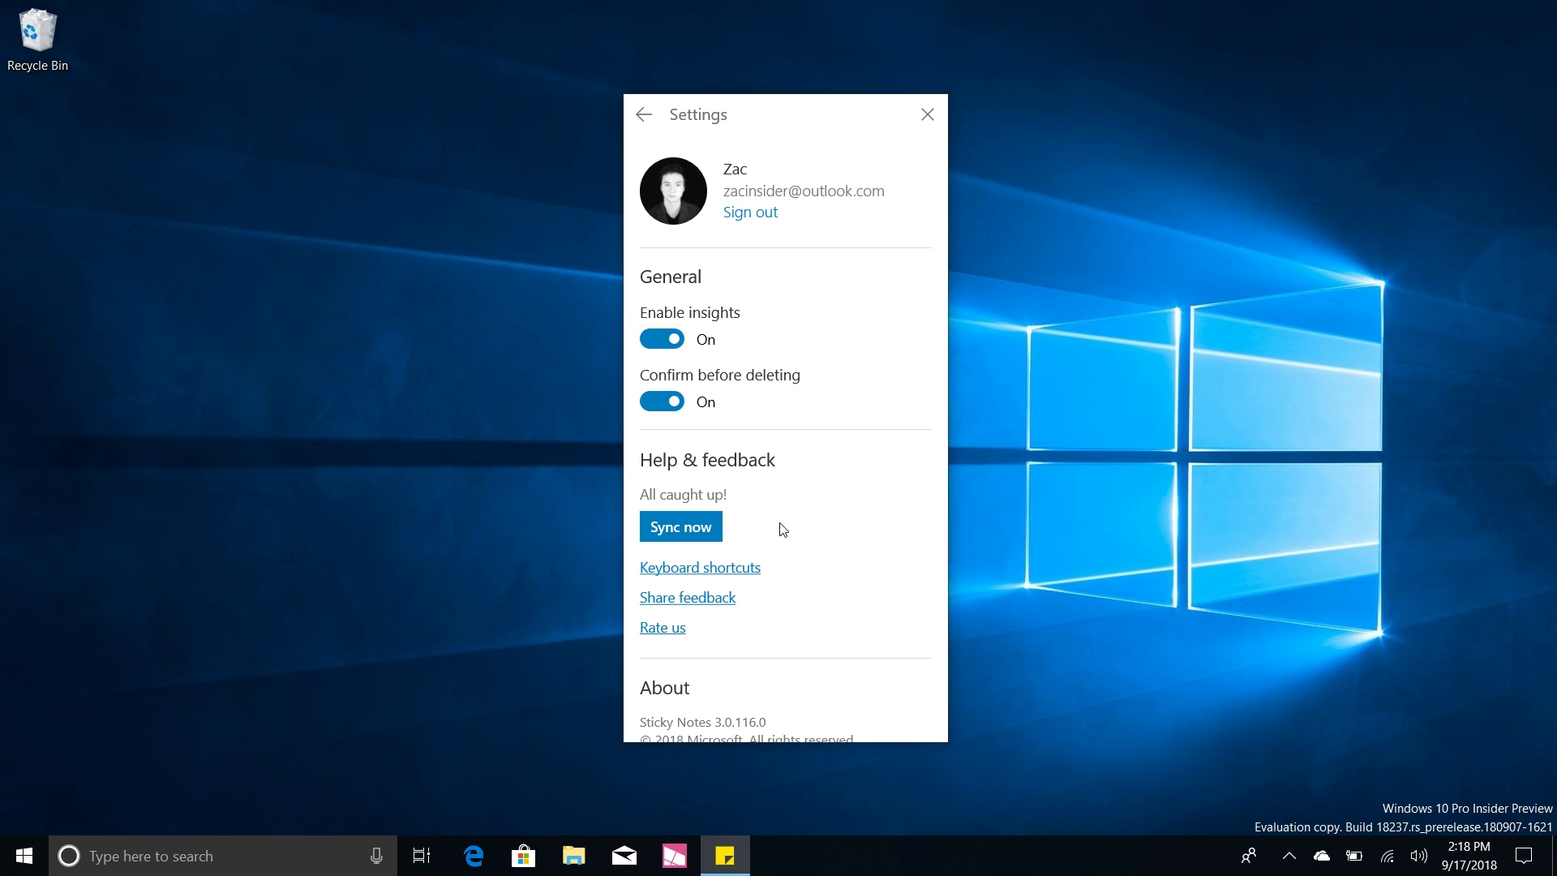
pyautogui.click(642, 113)
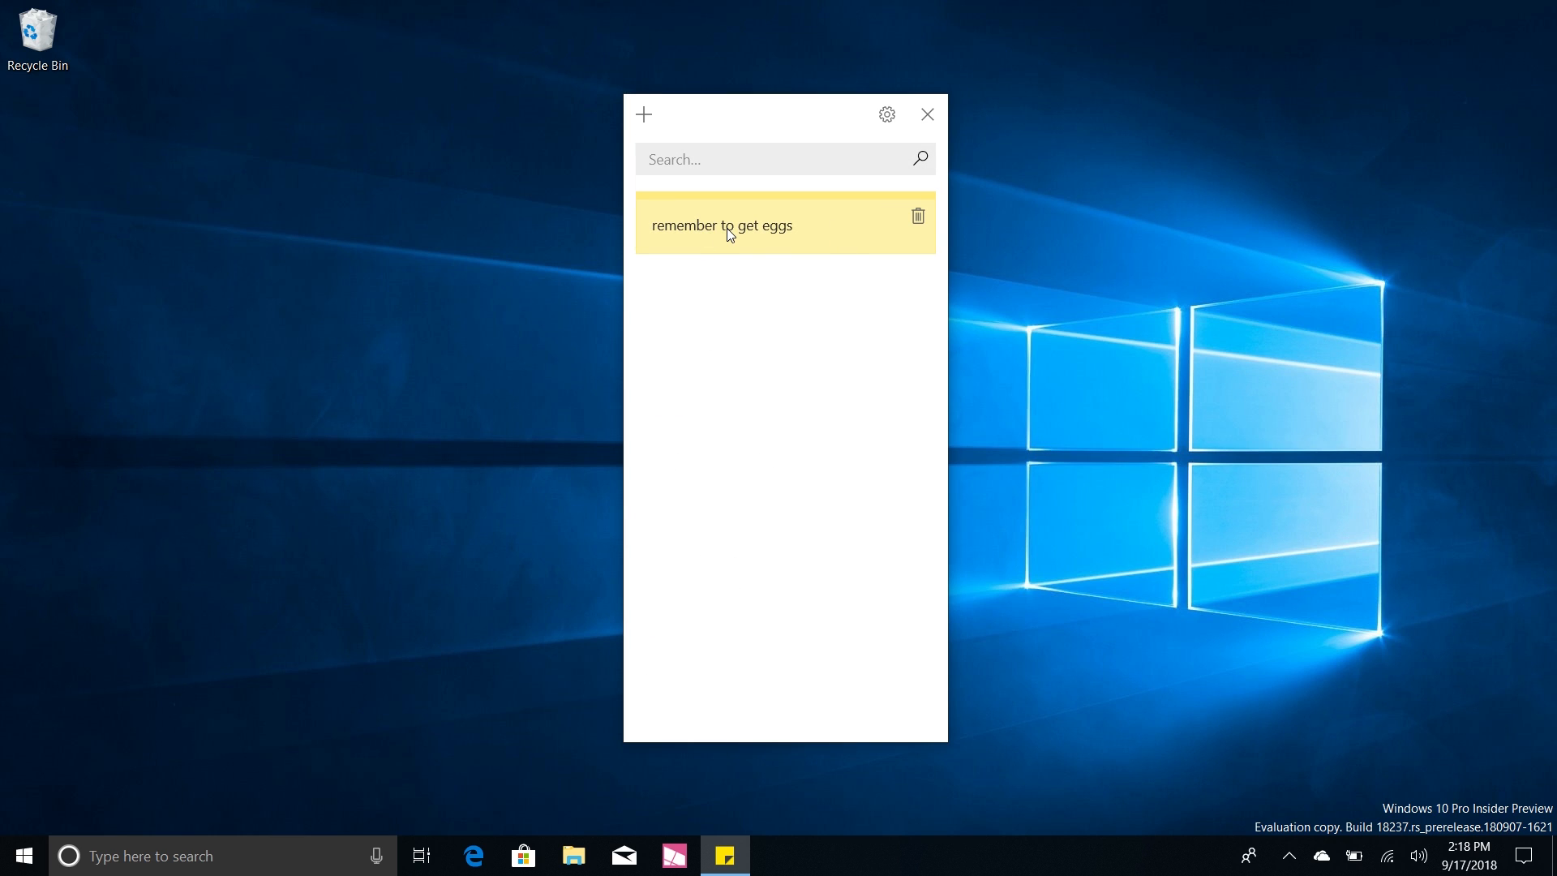
# Make 'remember' bold and underlined and recolour the eggs note charcoal
pyautogui.click(730, 225)
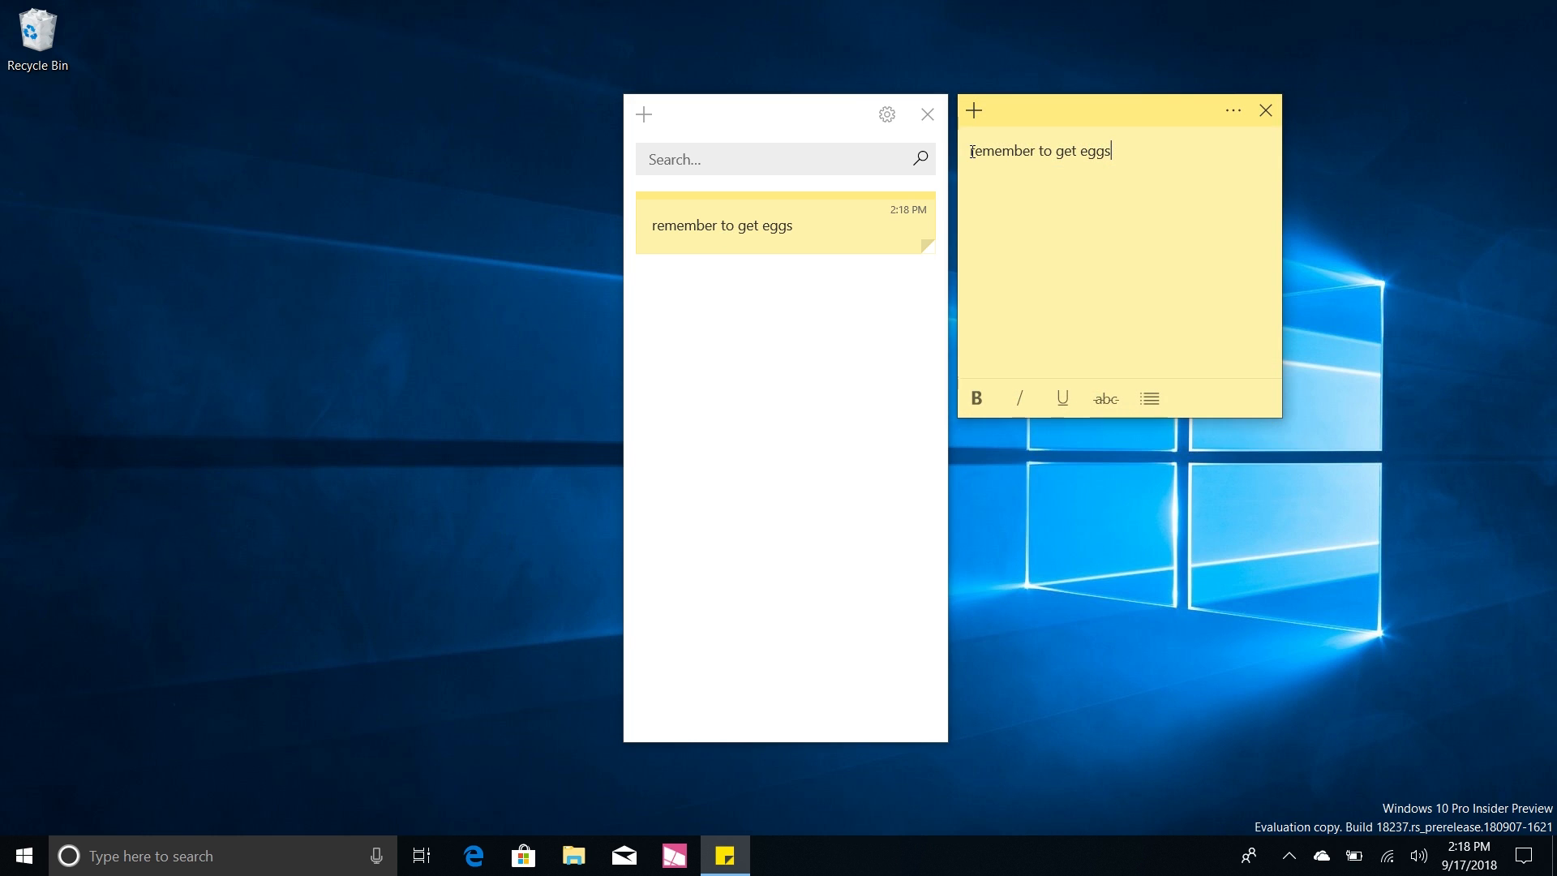
pyautogui.doubleClick(1001, 150)
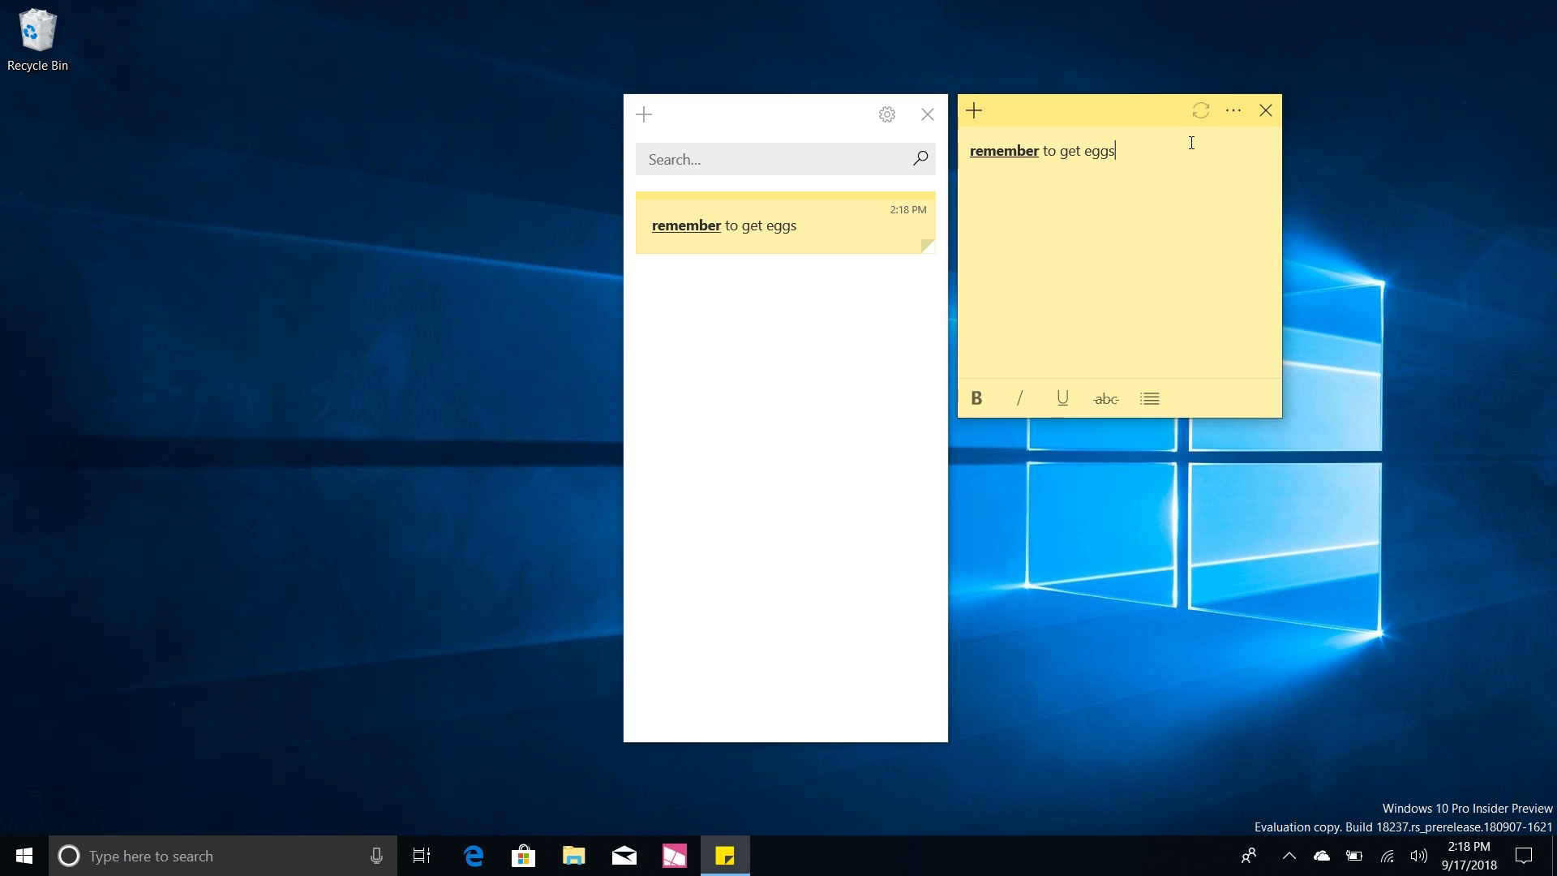
pyautogui.click(1233, 110)
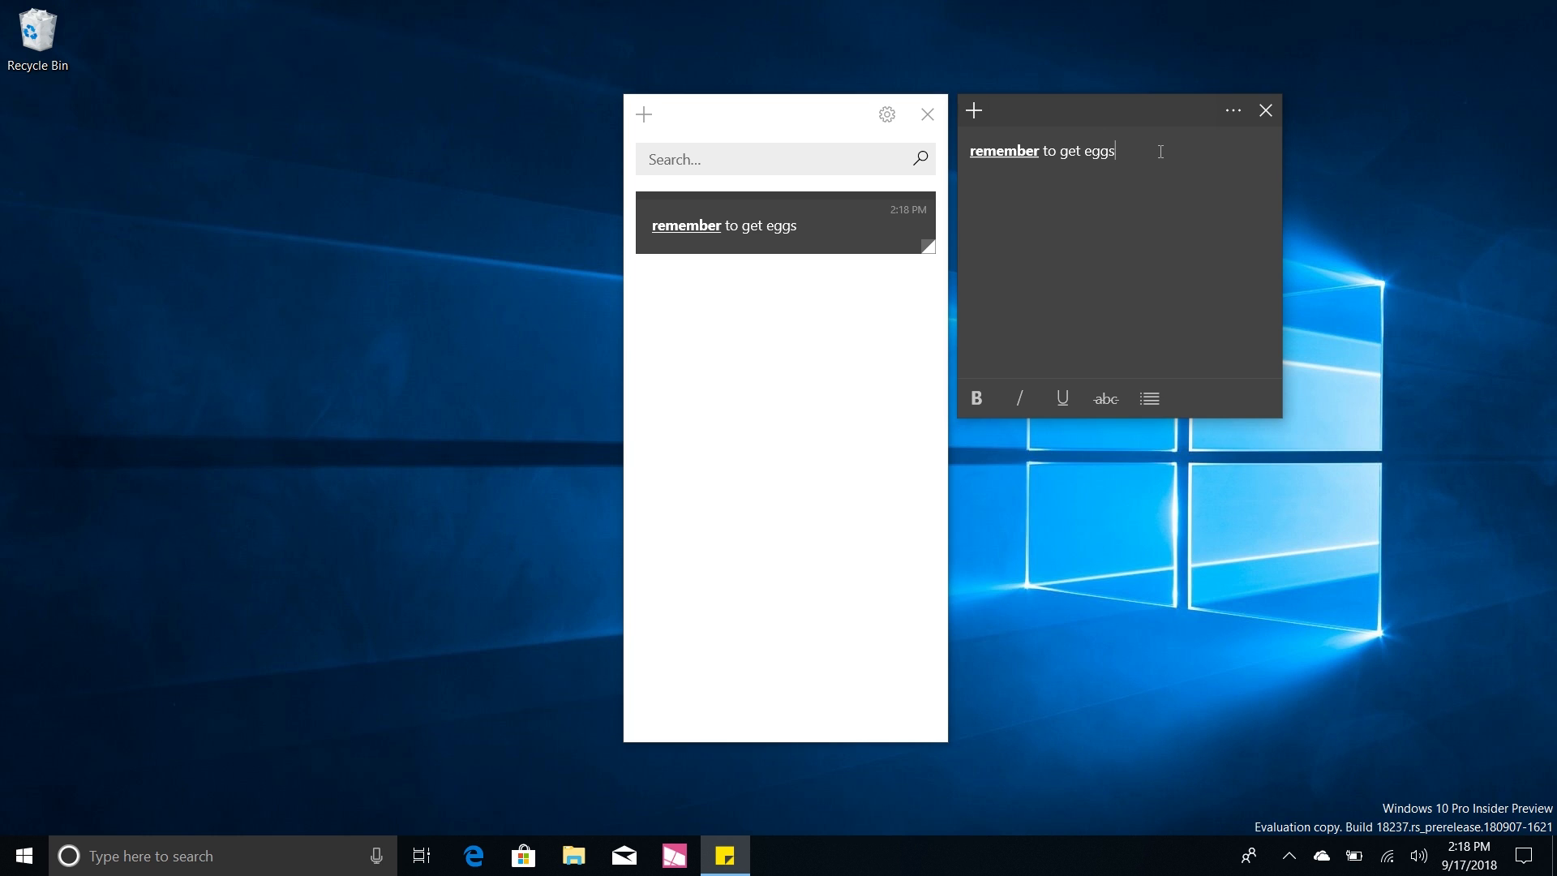
# Add a second scratch note 'hgygigiuhihoihi', then close the notes and the hub
pyautogui.click(973, 111)
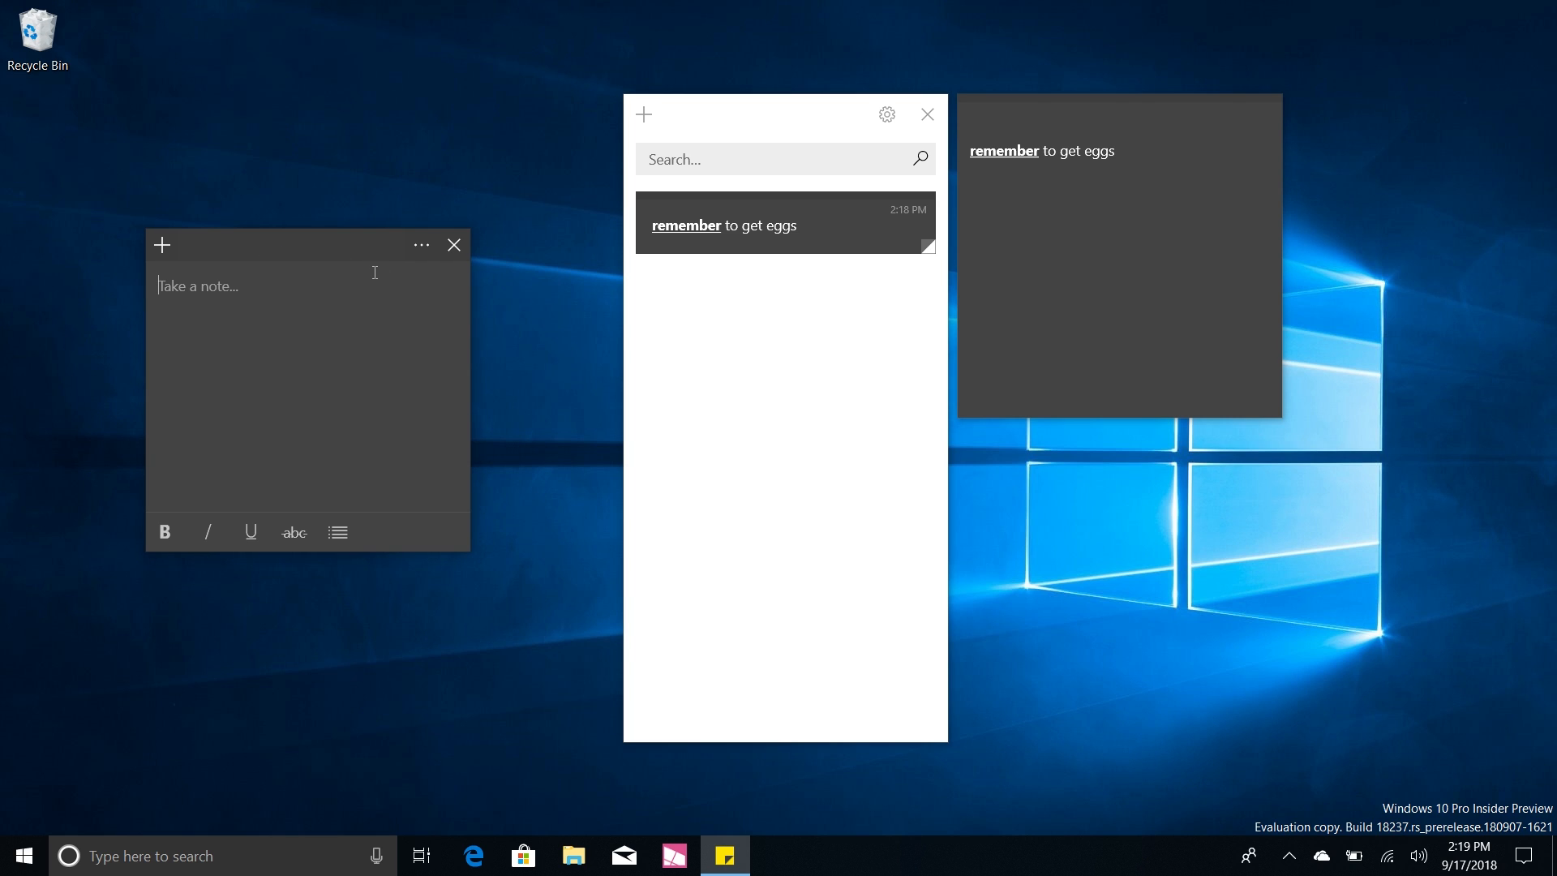
pyautogui.write('hg')
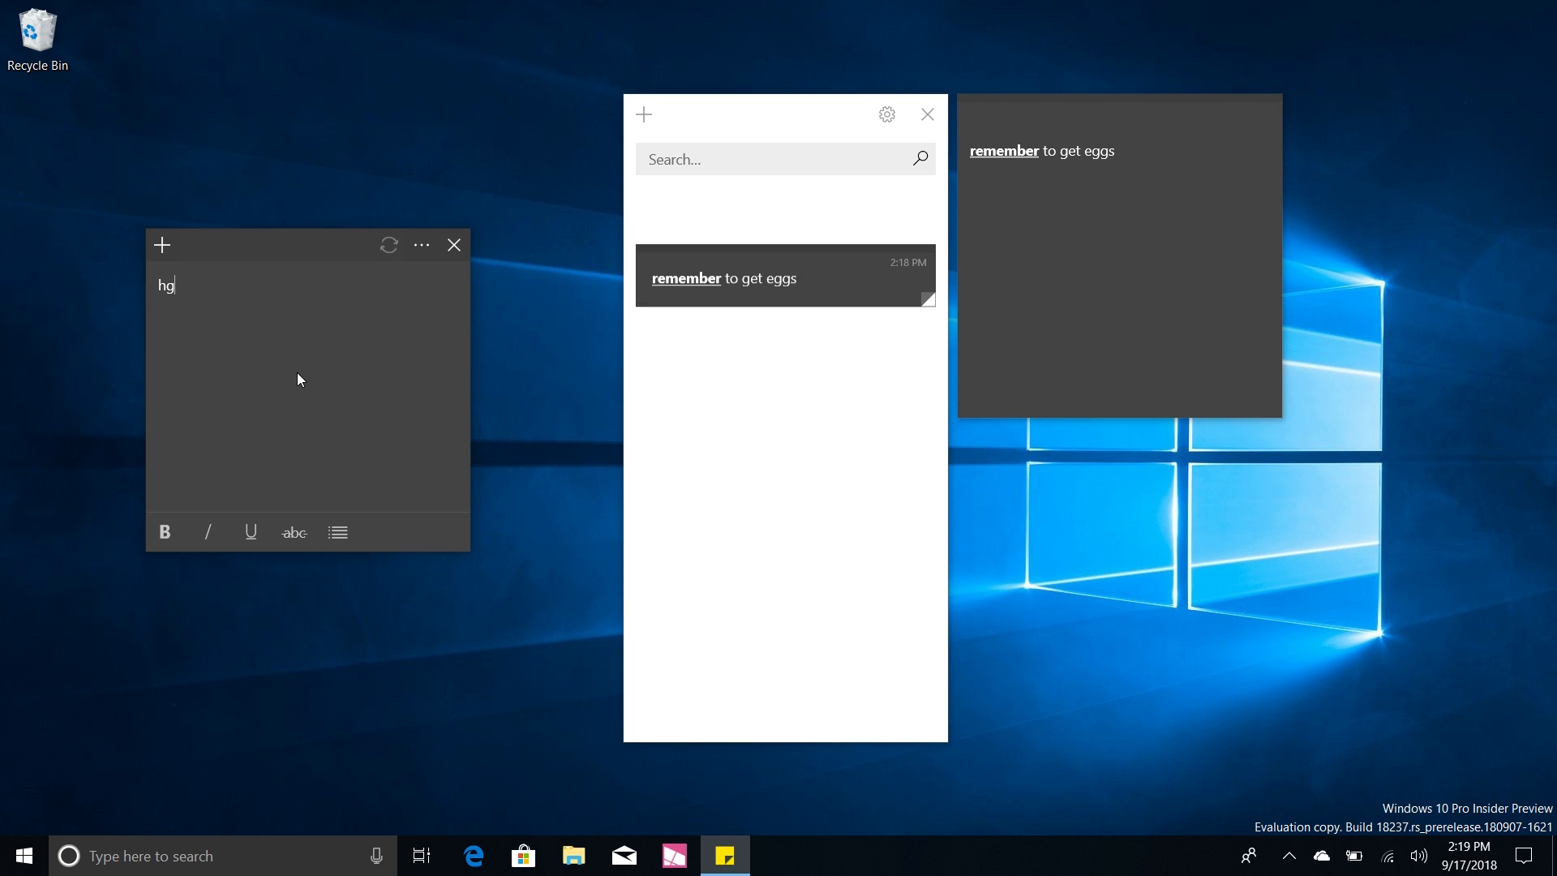
pyautogui.write('ygigiuhihoihi')
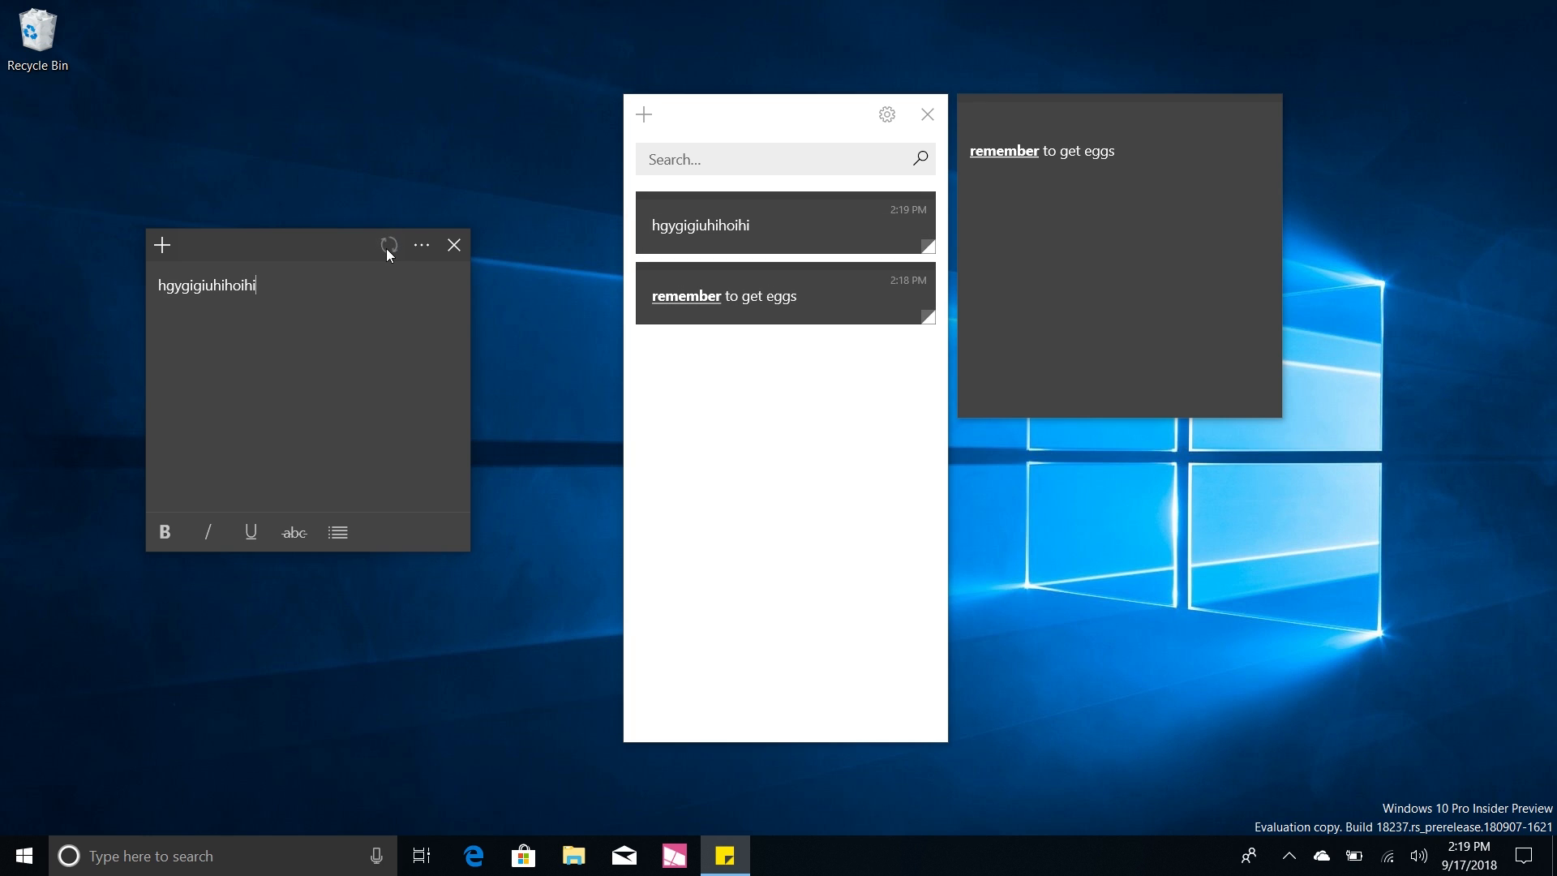
pyautogui.click(454, 245)
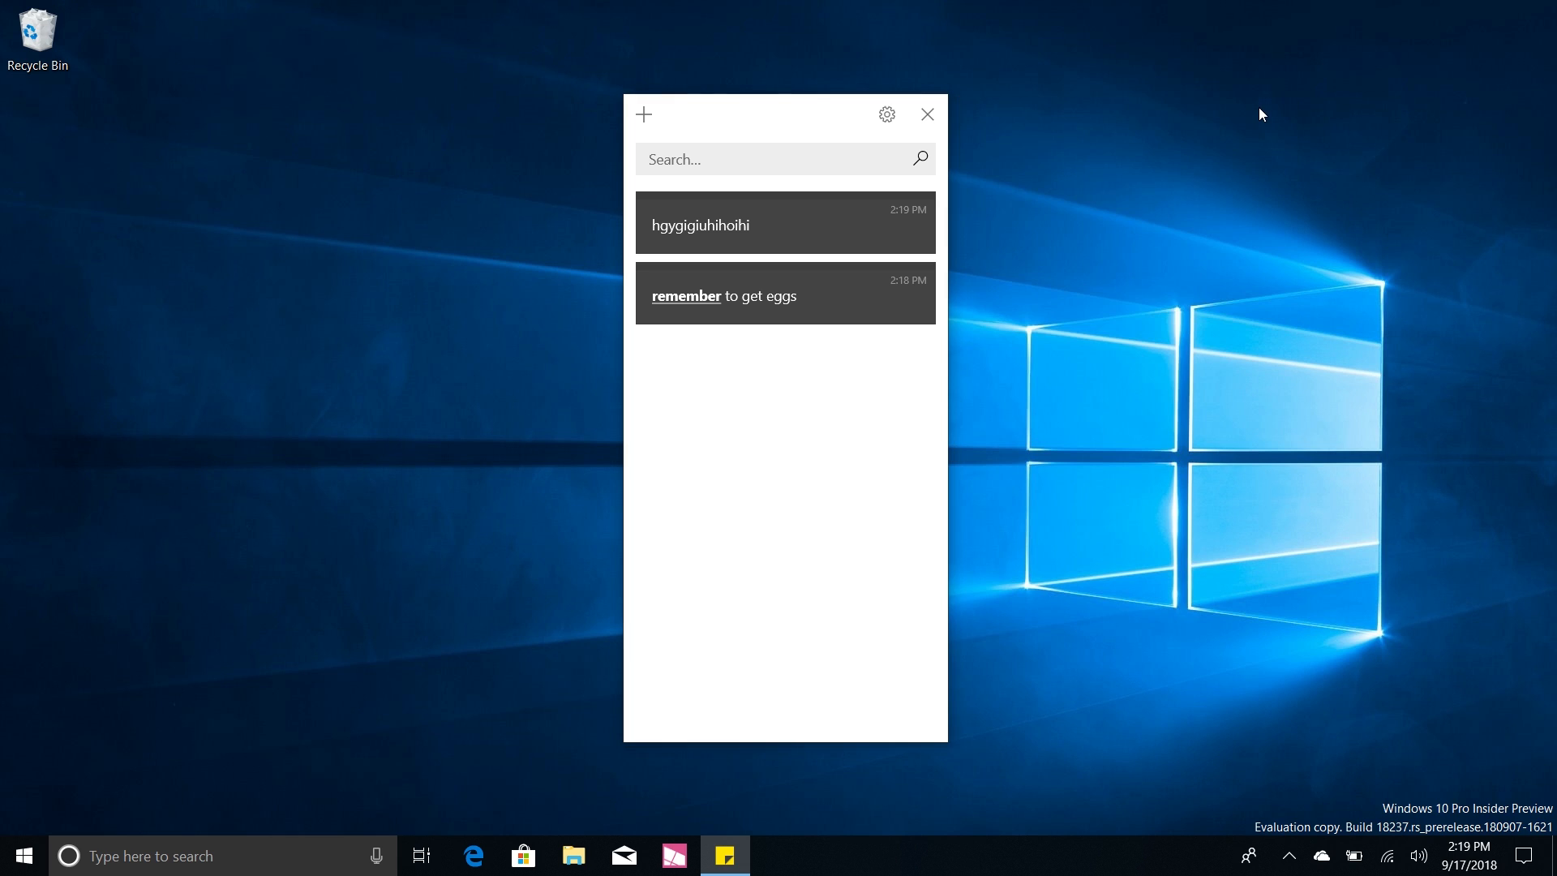
pyautogui.click(926, 114)
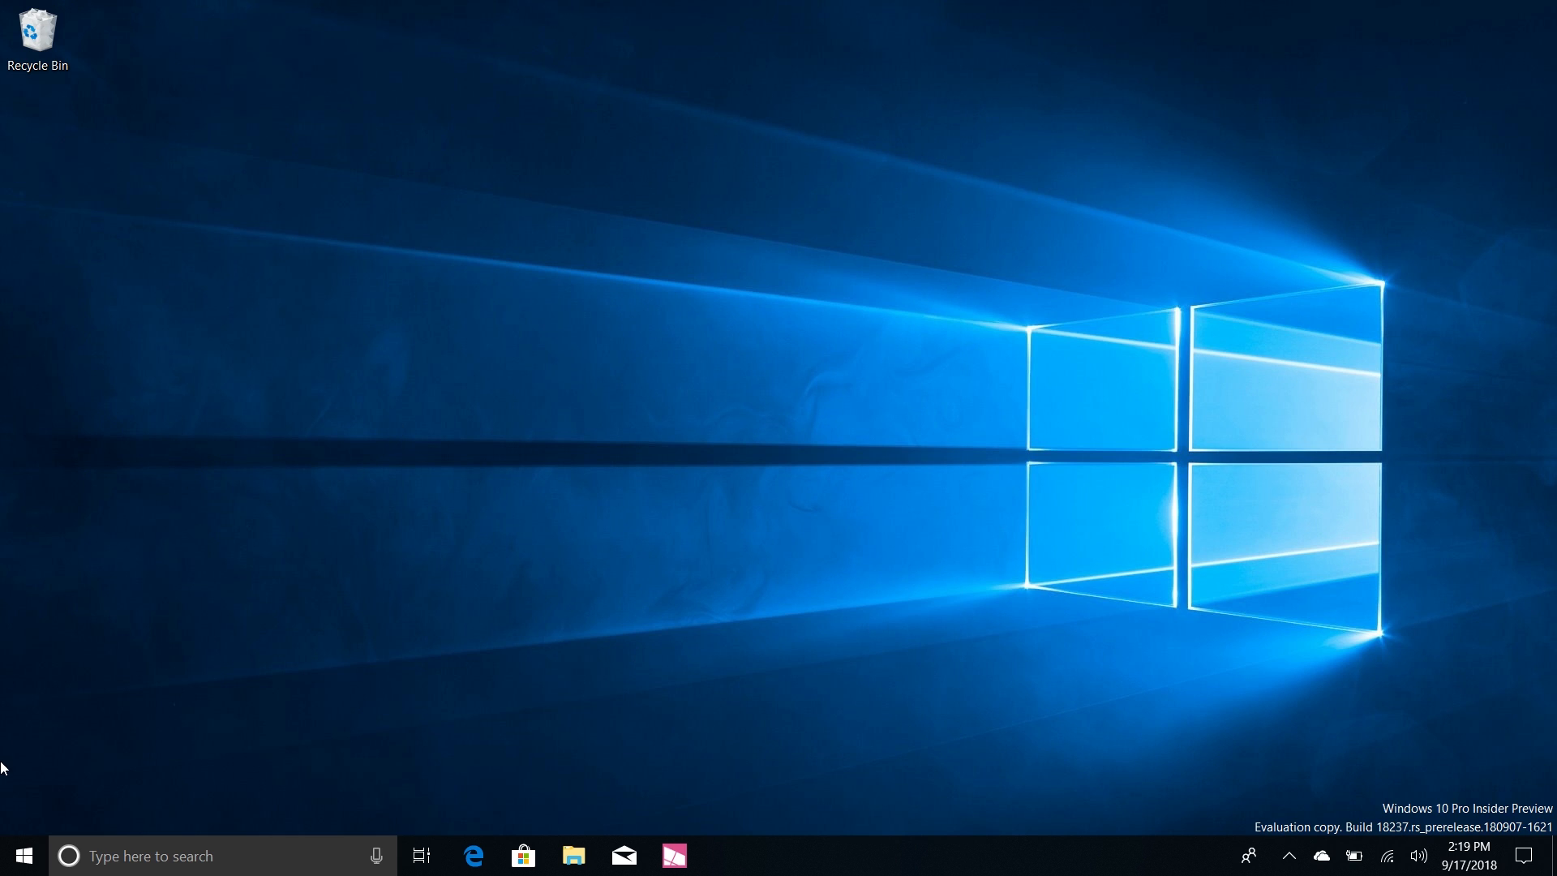
# Scroll the Start menu app list down to Snip & Sketch and launch it
pyautogui.click(30, 854)
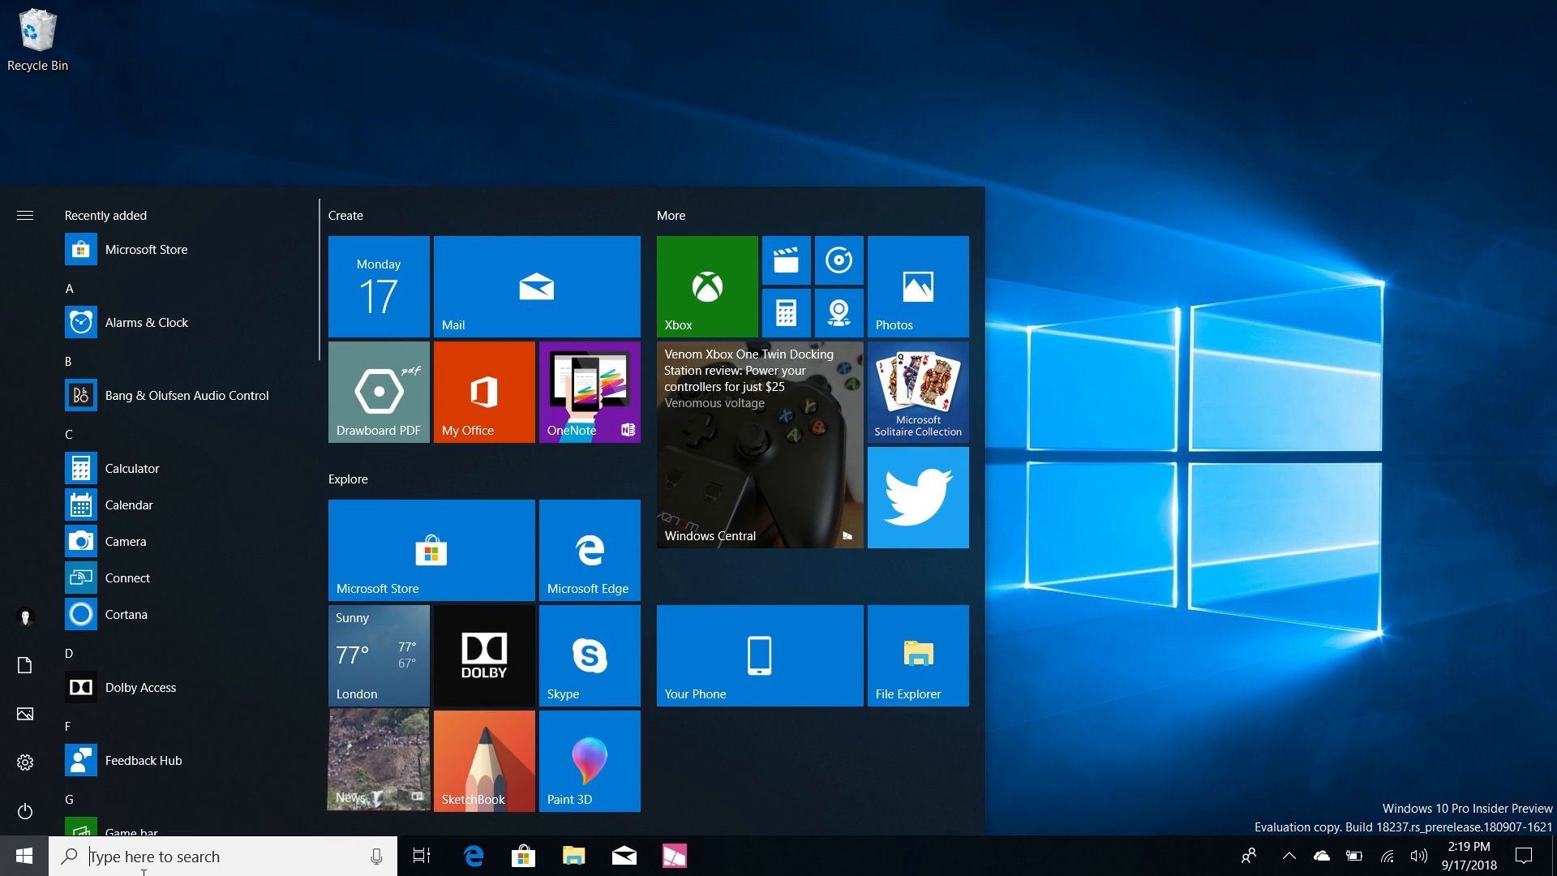
pyautogui.scroll(-3)
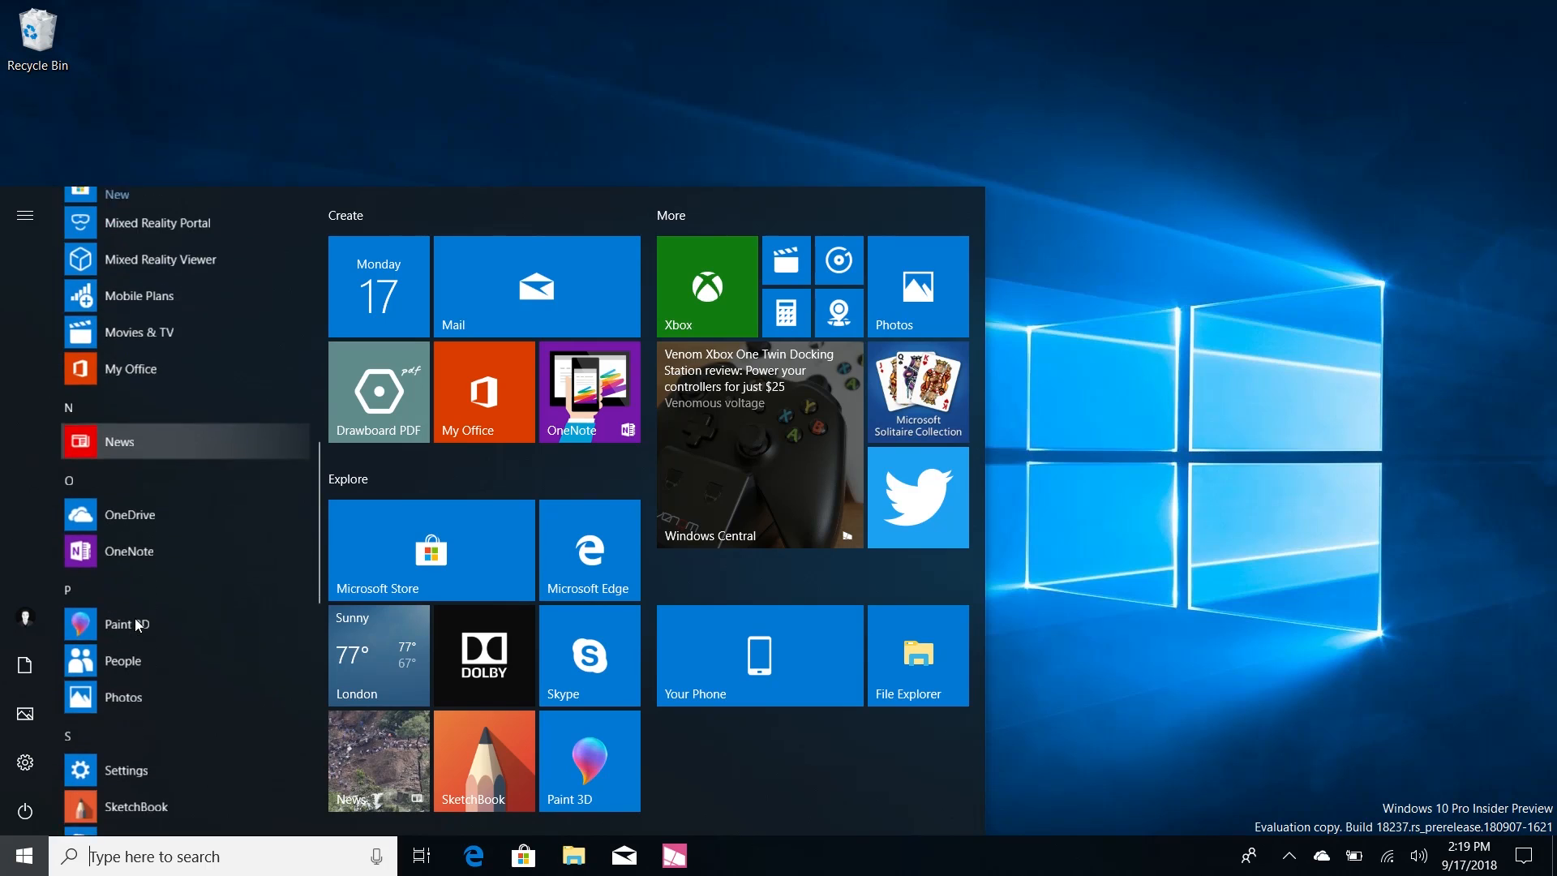
pyautogui.scroll(-3)
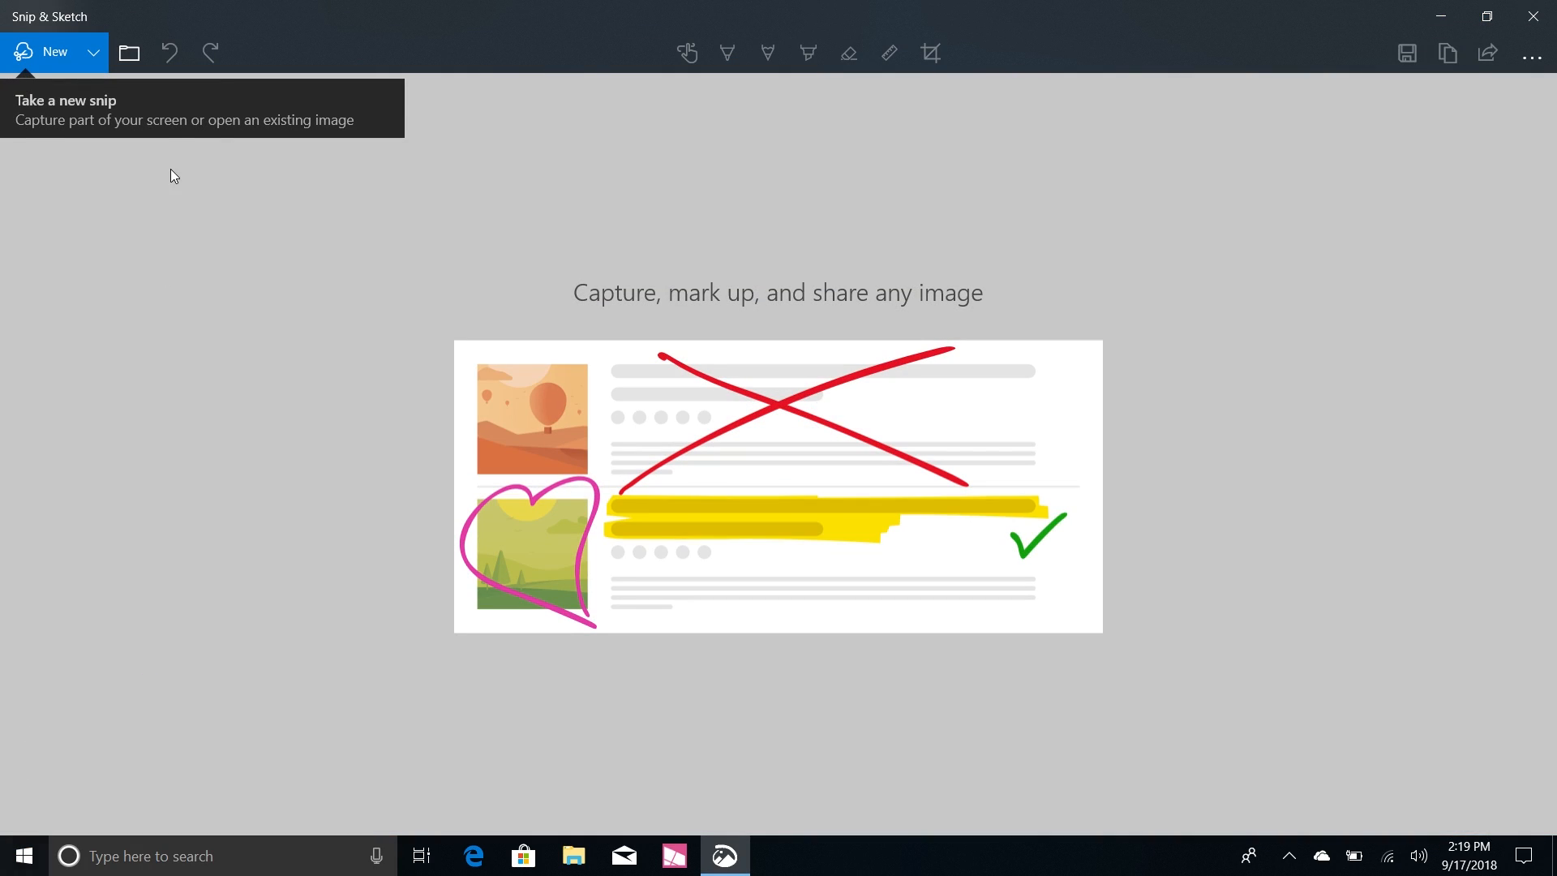
# Start a 'Snip in 10 seconds' capture and bring up File Explorer as subject
pyautogui.click(94, 52)
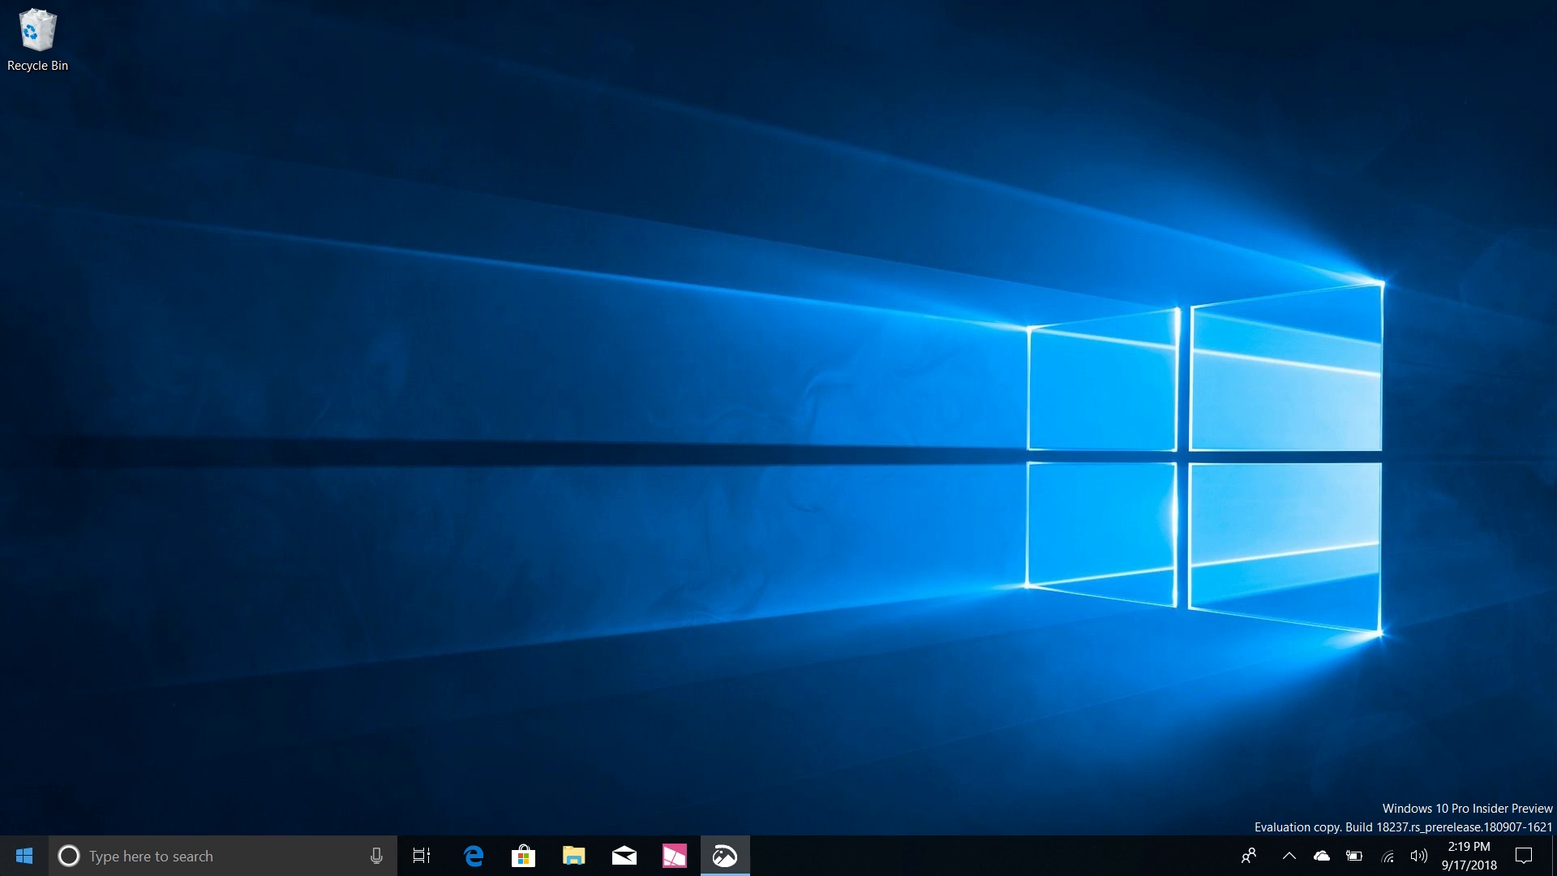
pyautogui.rightClick(26, 855)
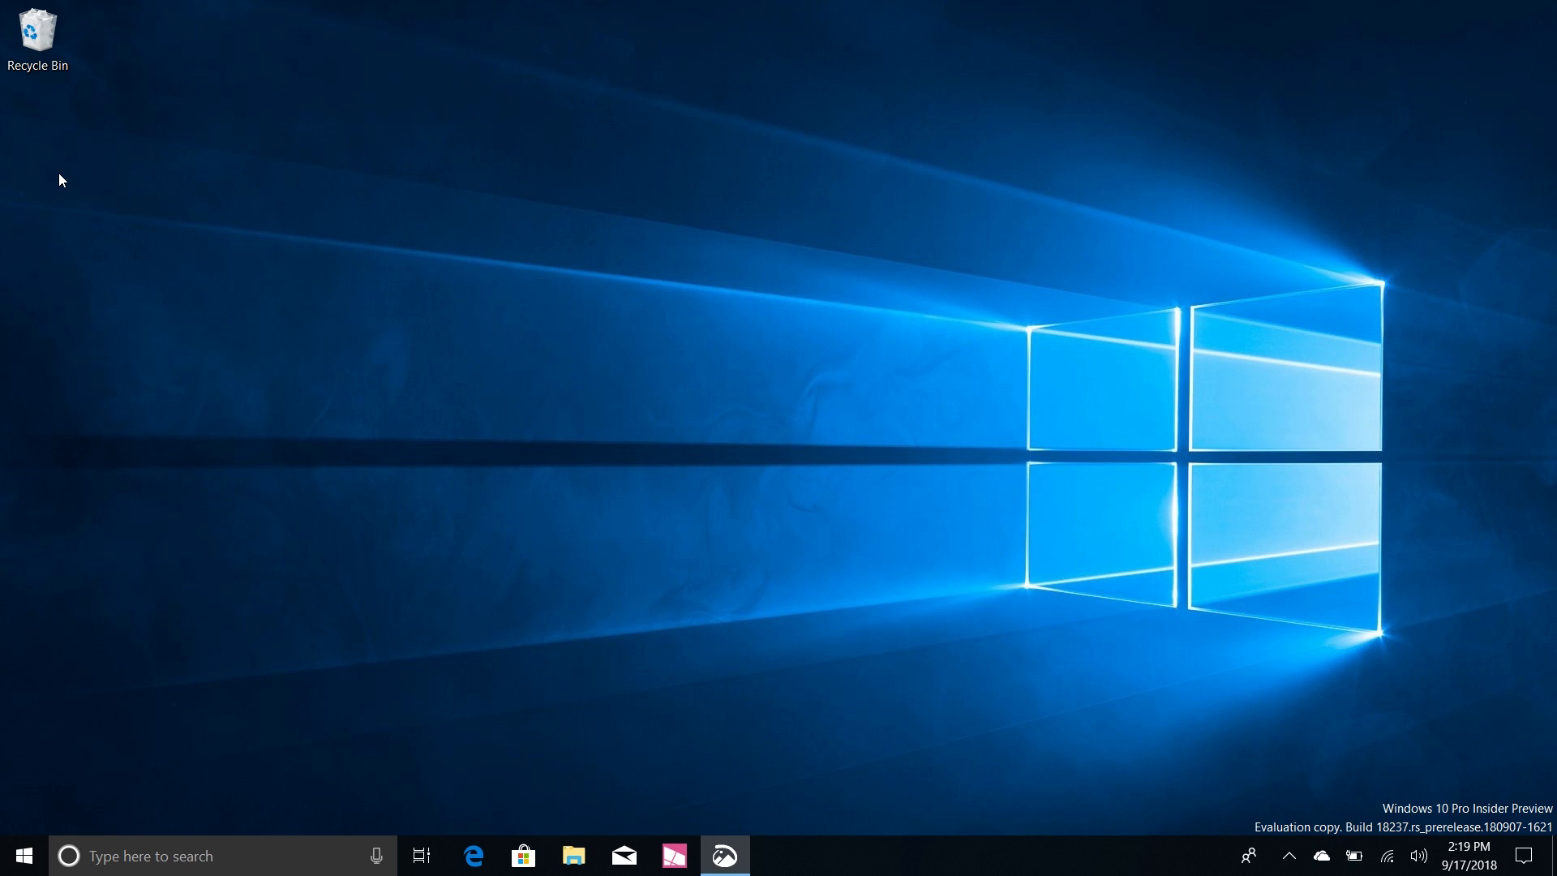
pyautogui.click(574, 856)
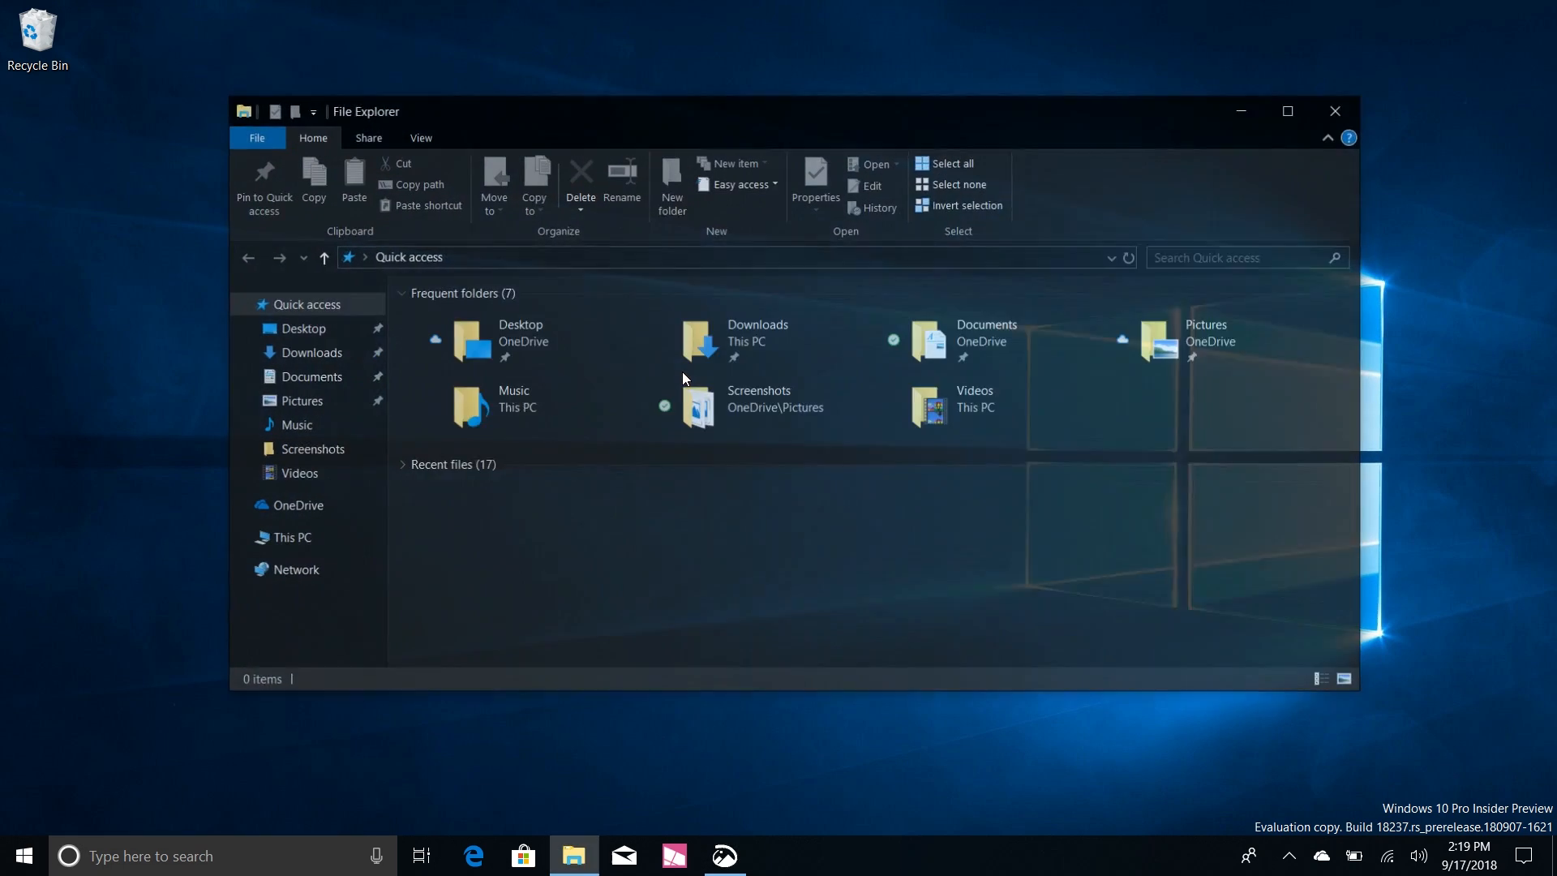
# Open the Microsoft Store too and bring File Explorer to the front for the snip
pyautogui.click(523, 856)
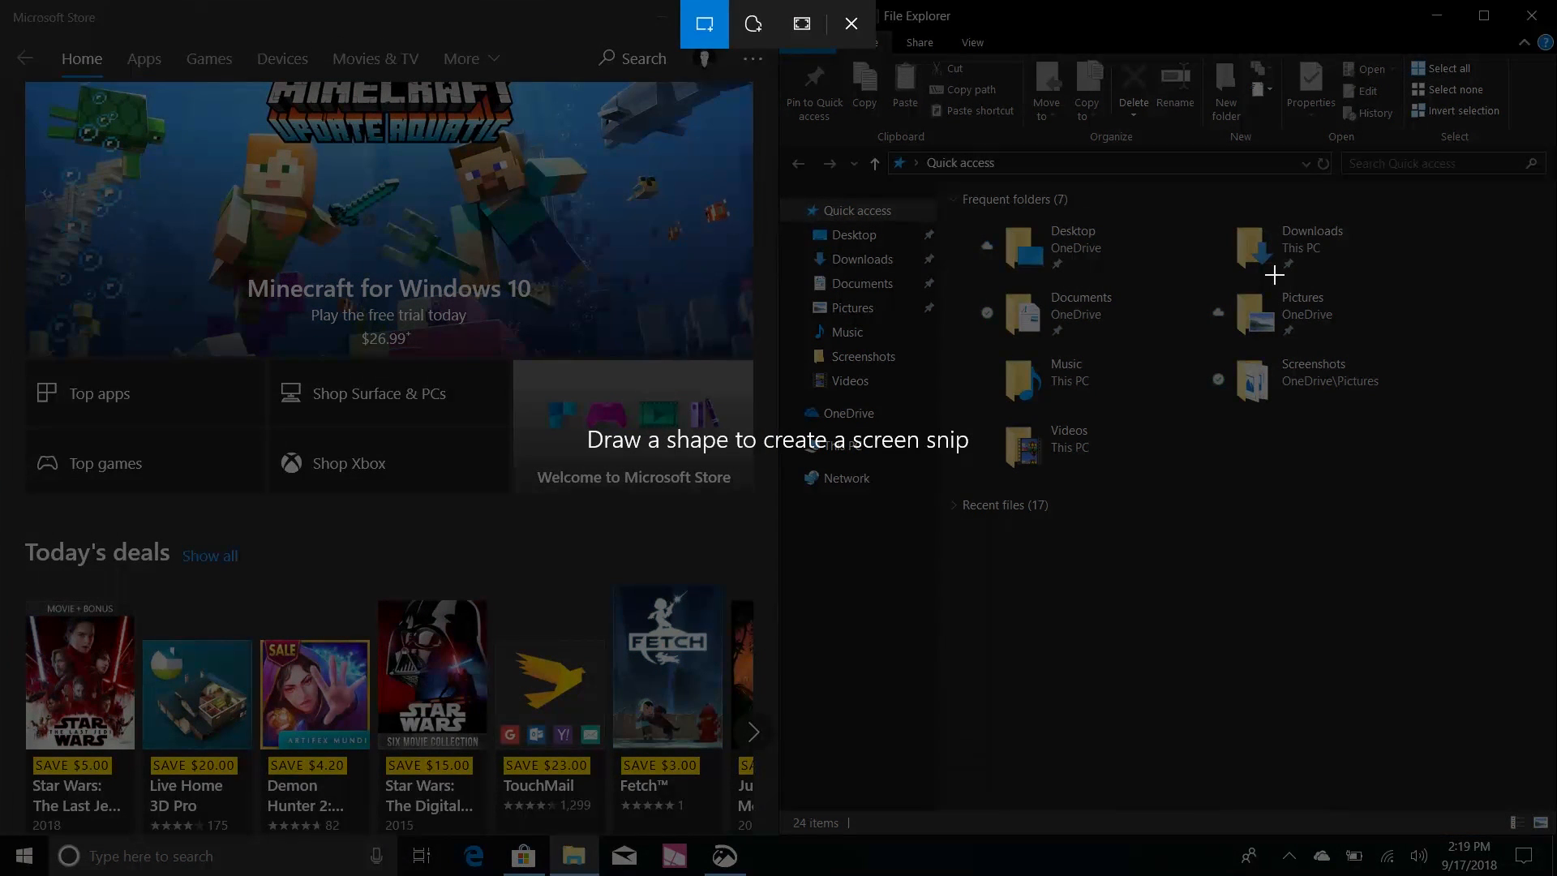
pyautogui.click(849, 23)
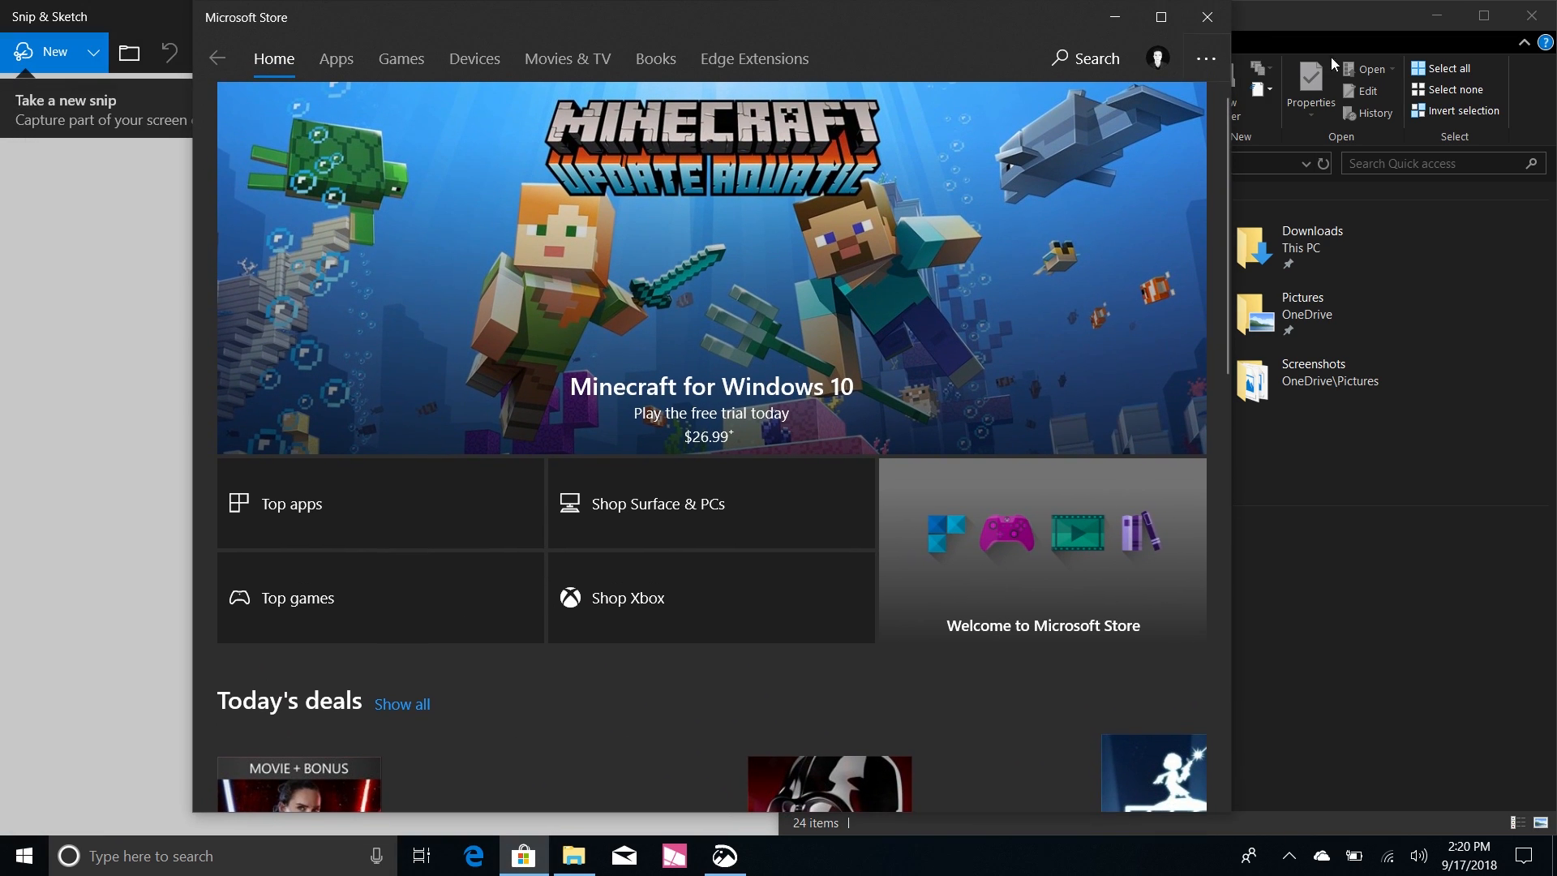
pyautogui.click(574, 855)
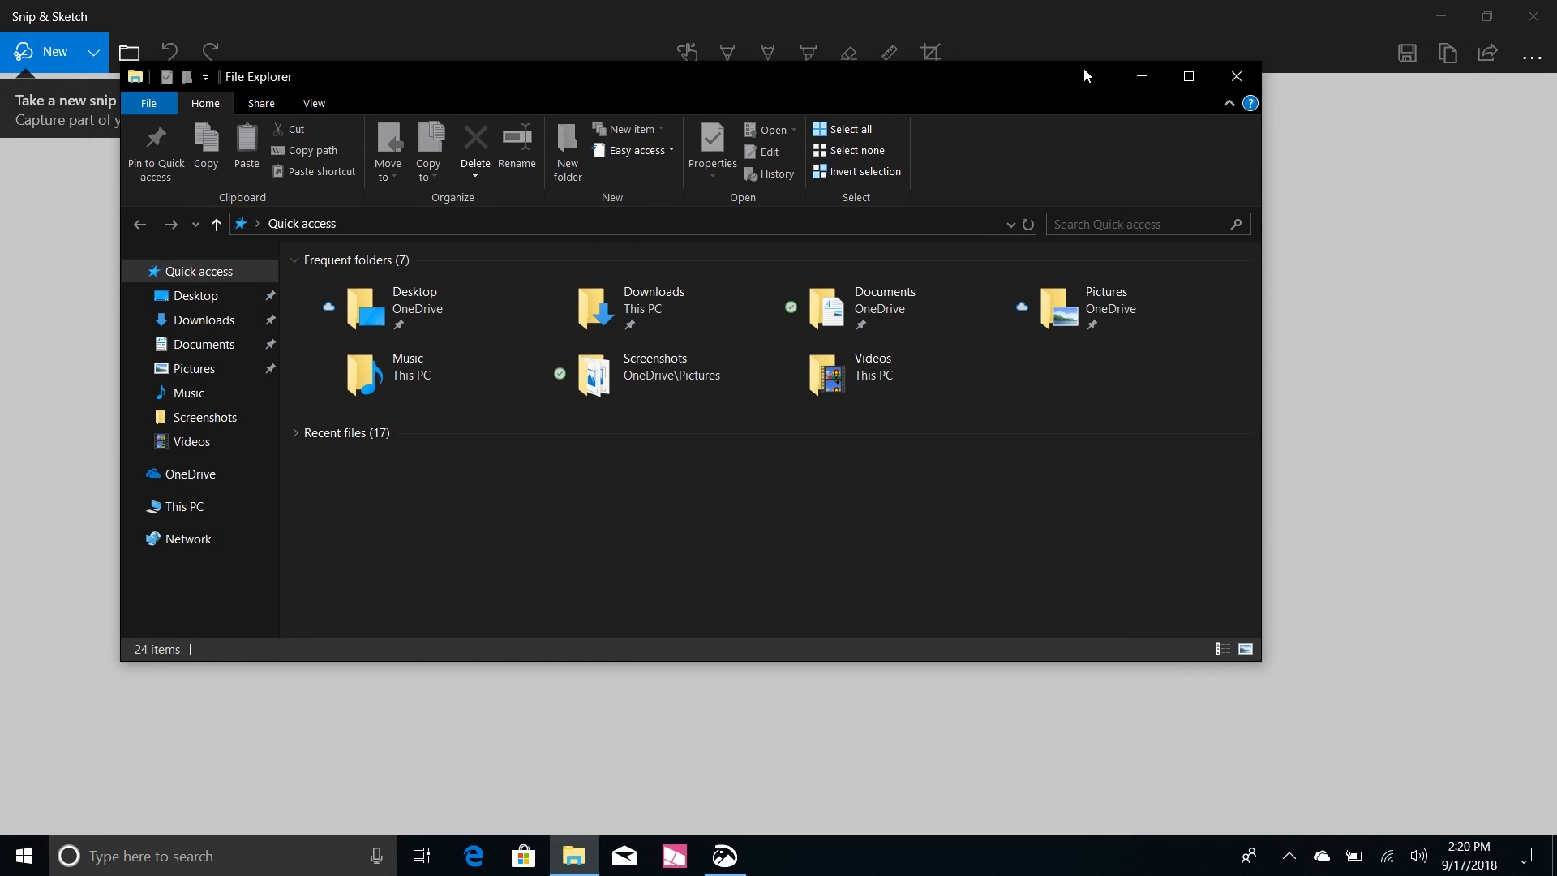
# View Snipping Tool's 'moving to Snip & Sketch' notice and close it
pyautogui.click(1531, 55)
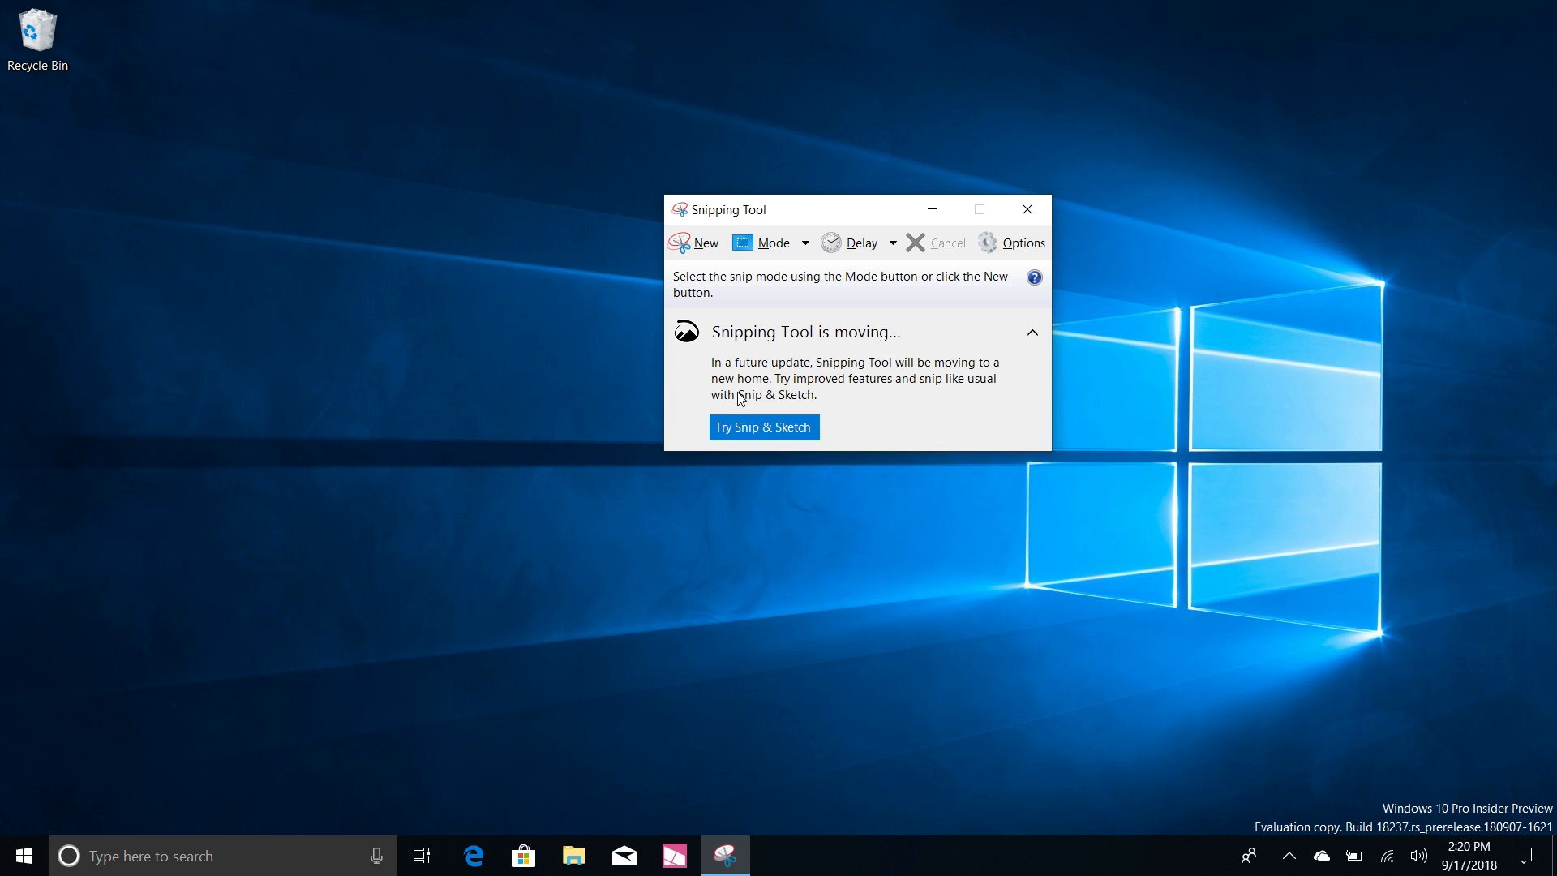
pyautogui.click(1028, 209)
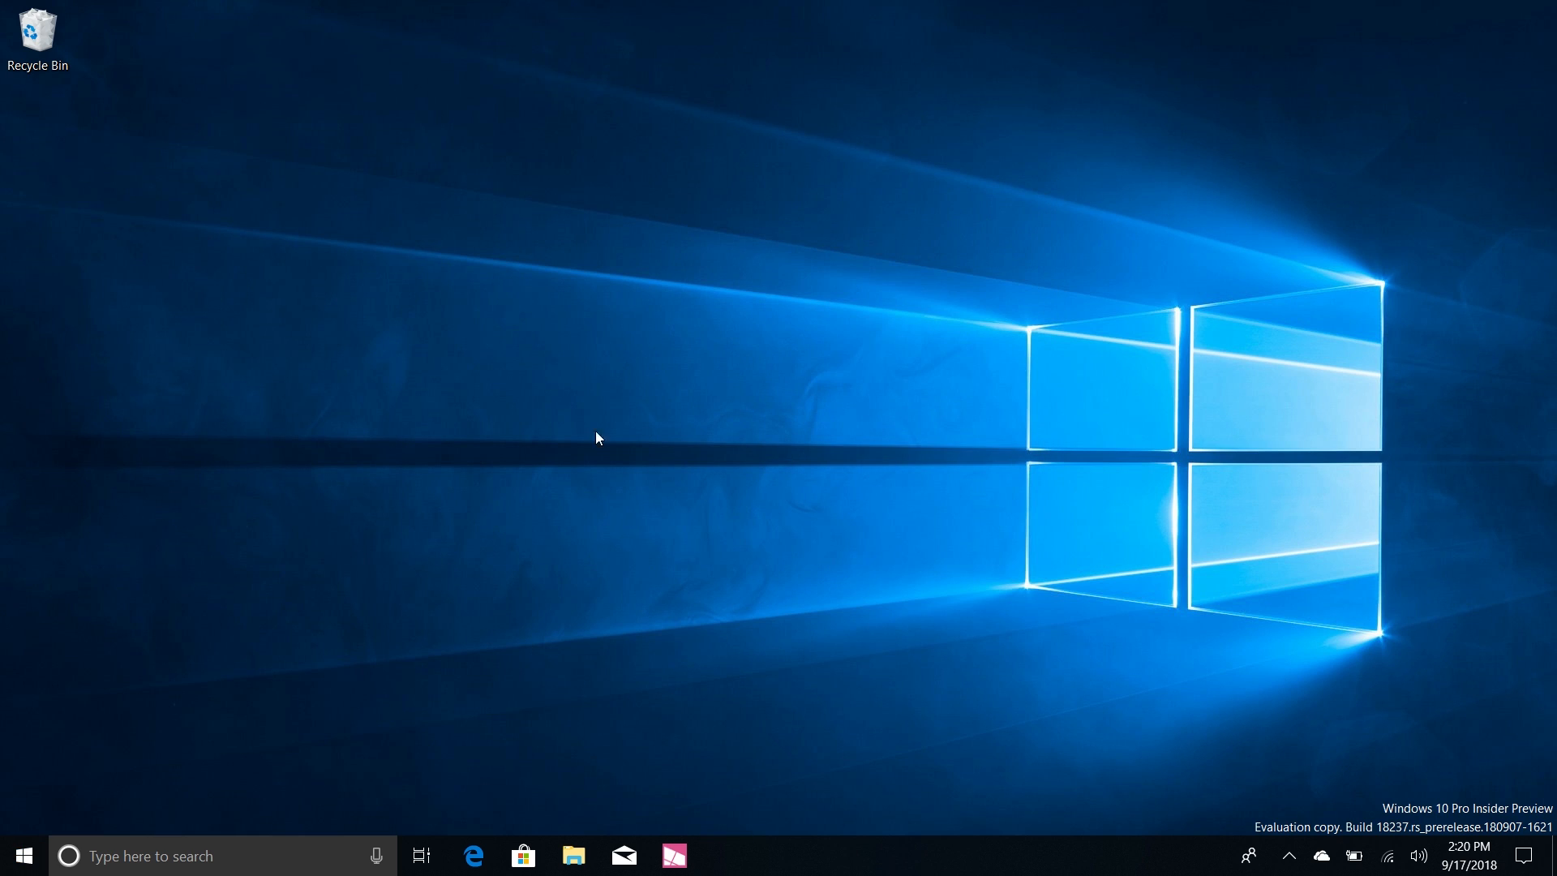
pyautogui.moveTo(402, 543)
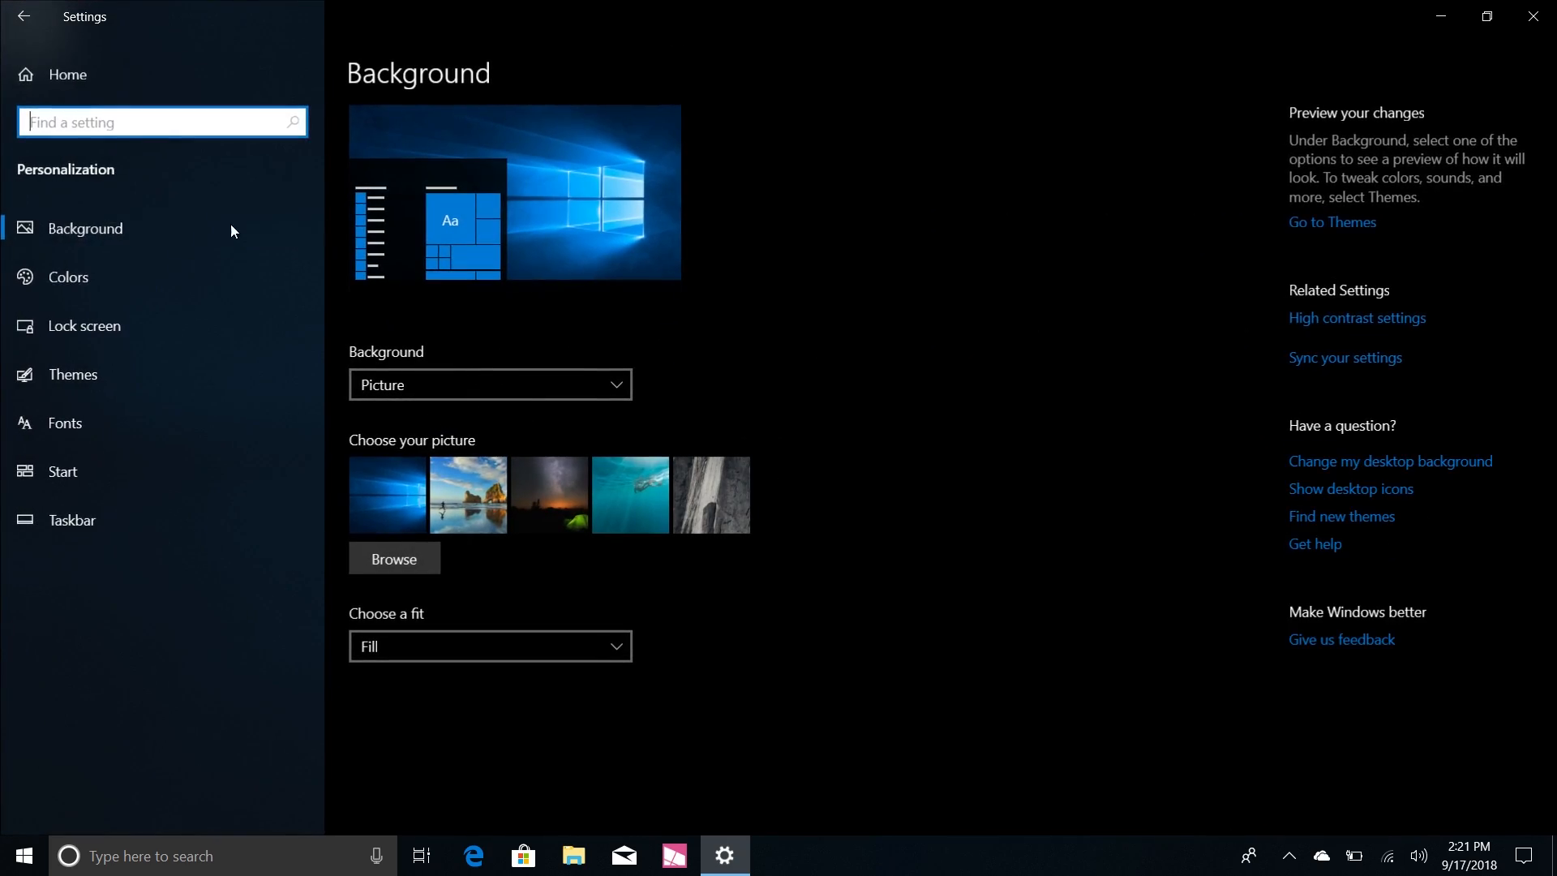
# Change the lock screen background from Windows spotlight to Picture
pyautogui.click(84, 325)
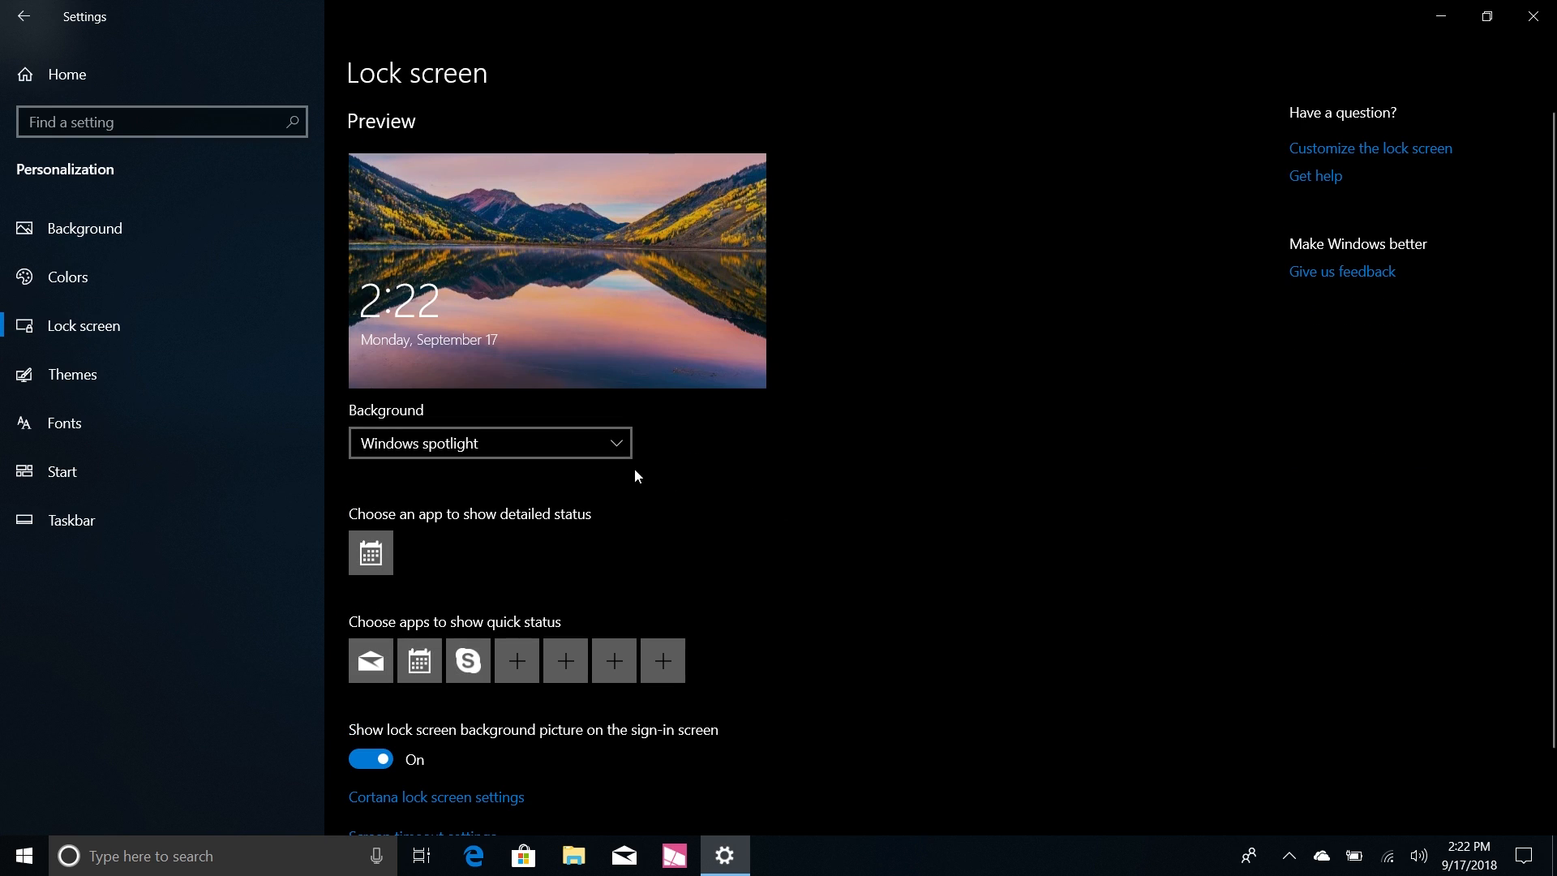
pyautogui.click(490, 442)
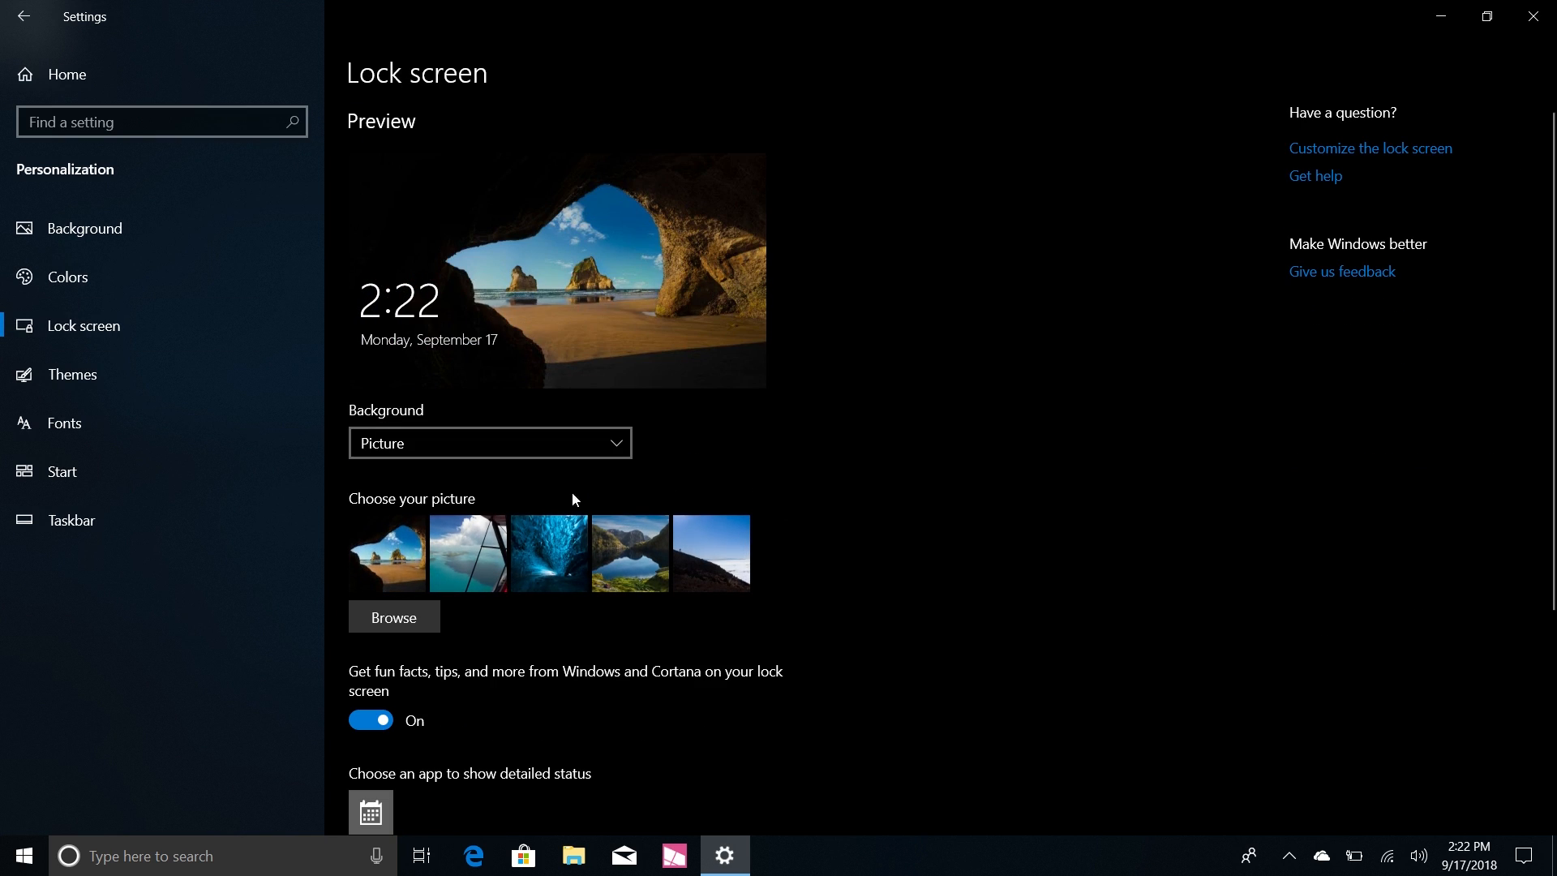